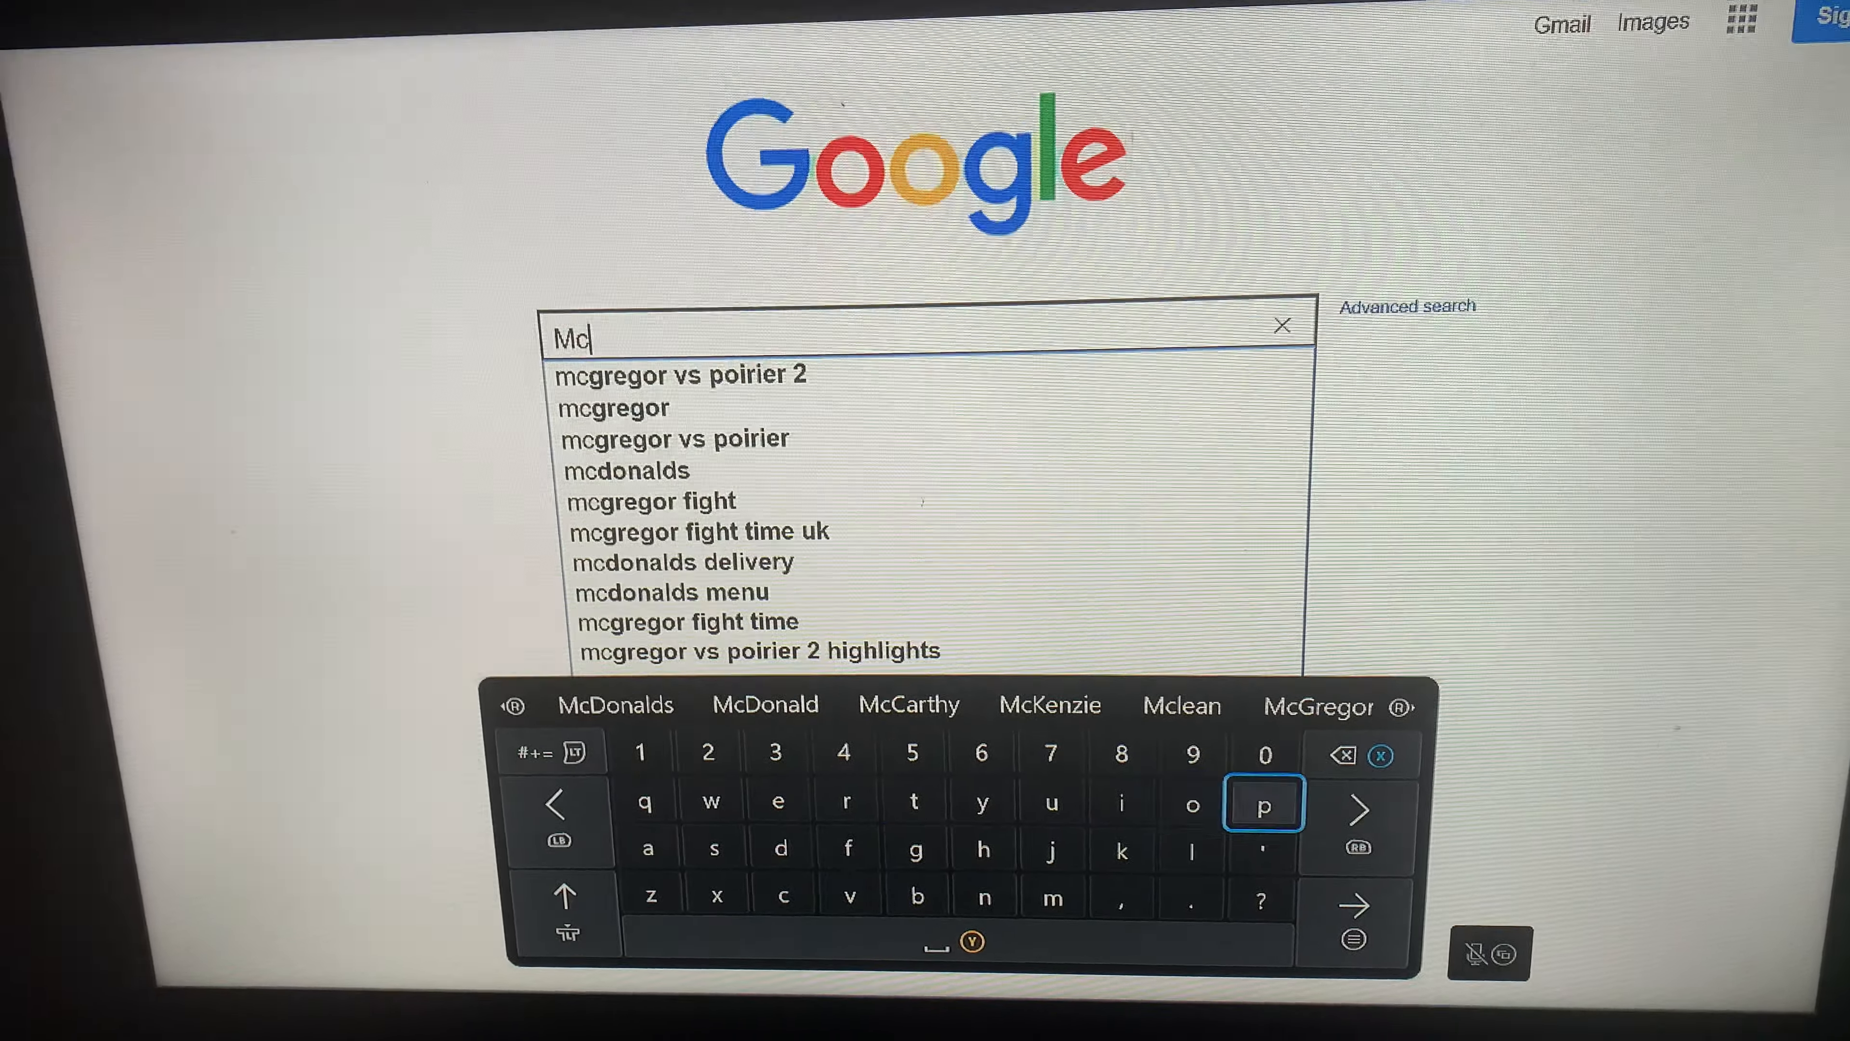
Search Google for "mcpedl" so the MCPE DL site appears in the results
{"action": "type", "text": "pedl"}
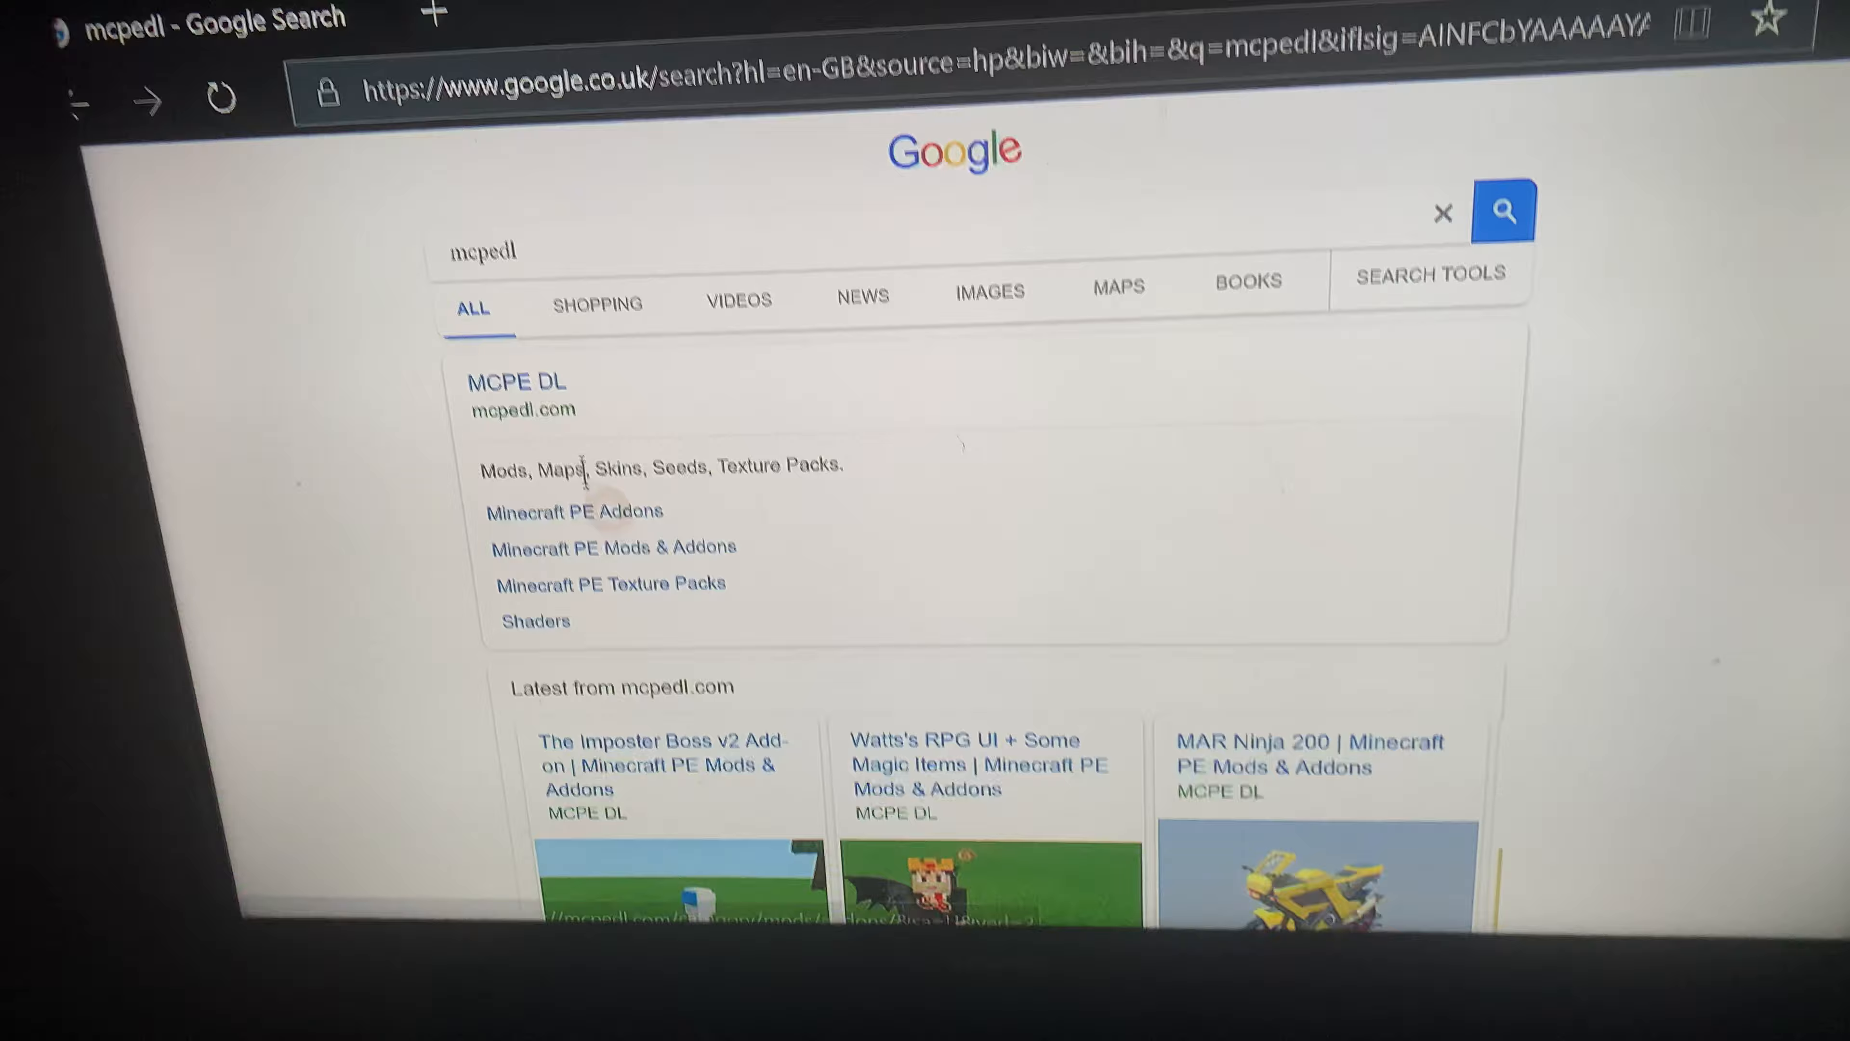
Follow the MCPE DL result to the mcpedl.com homepage and skim its category menu
{"action": "left_click", "coordinate": [515, 380]}
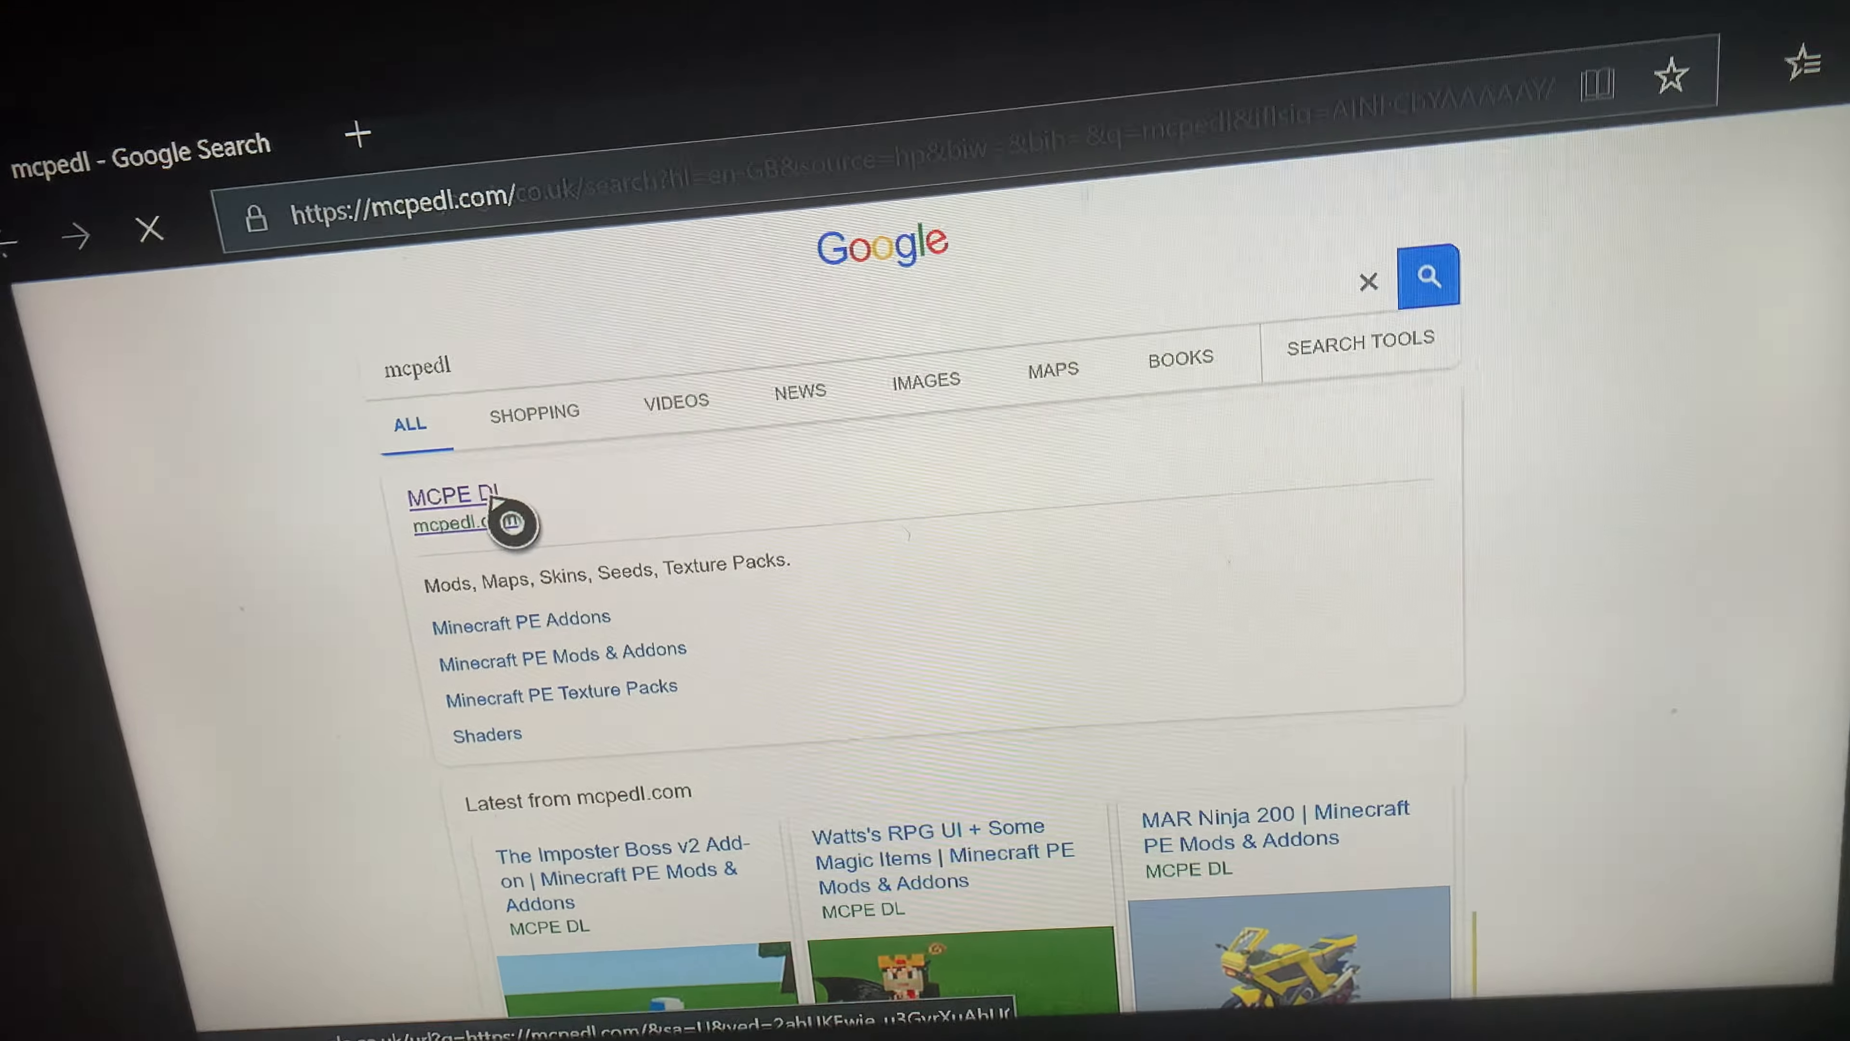
{"action": "left_click", "coordinate": [452, 493]}
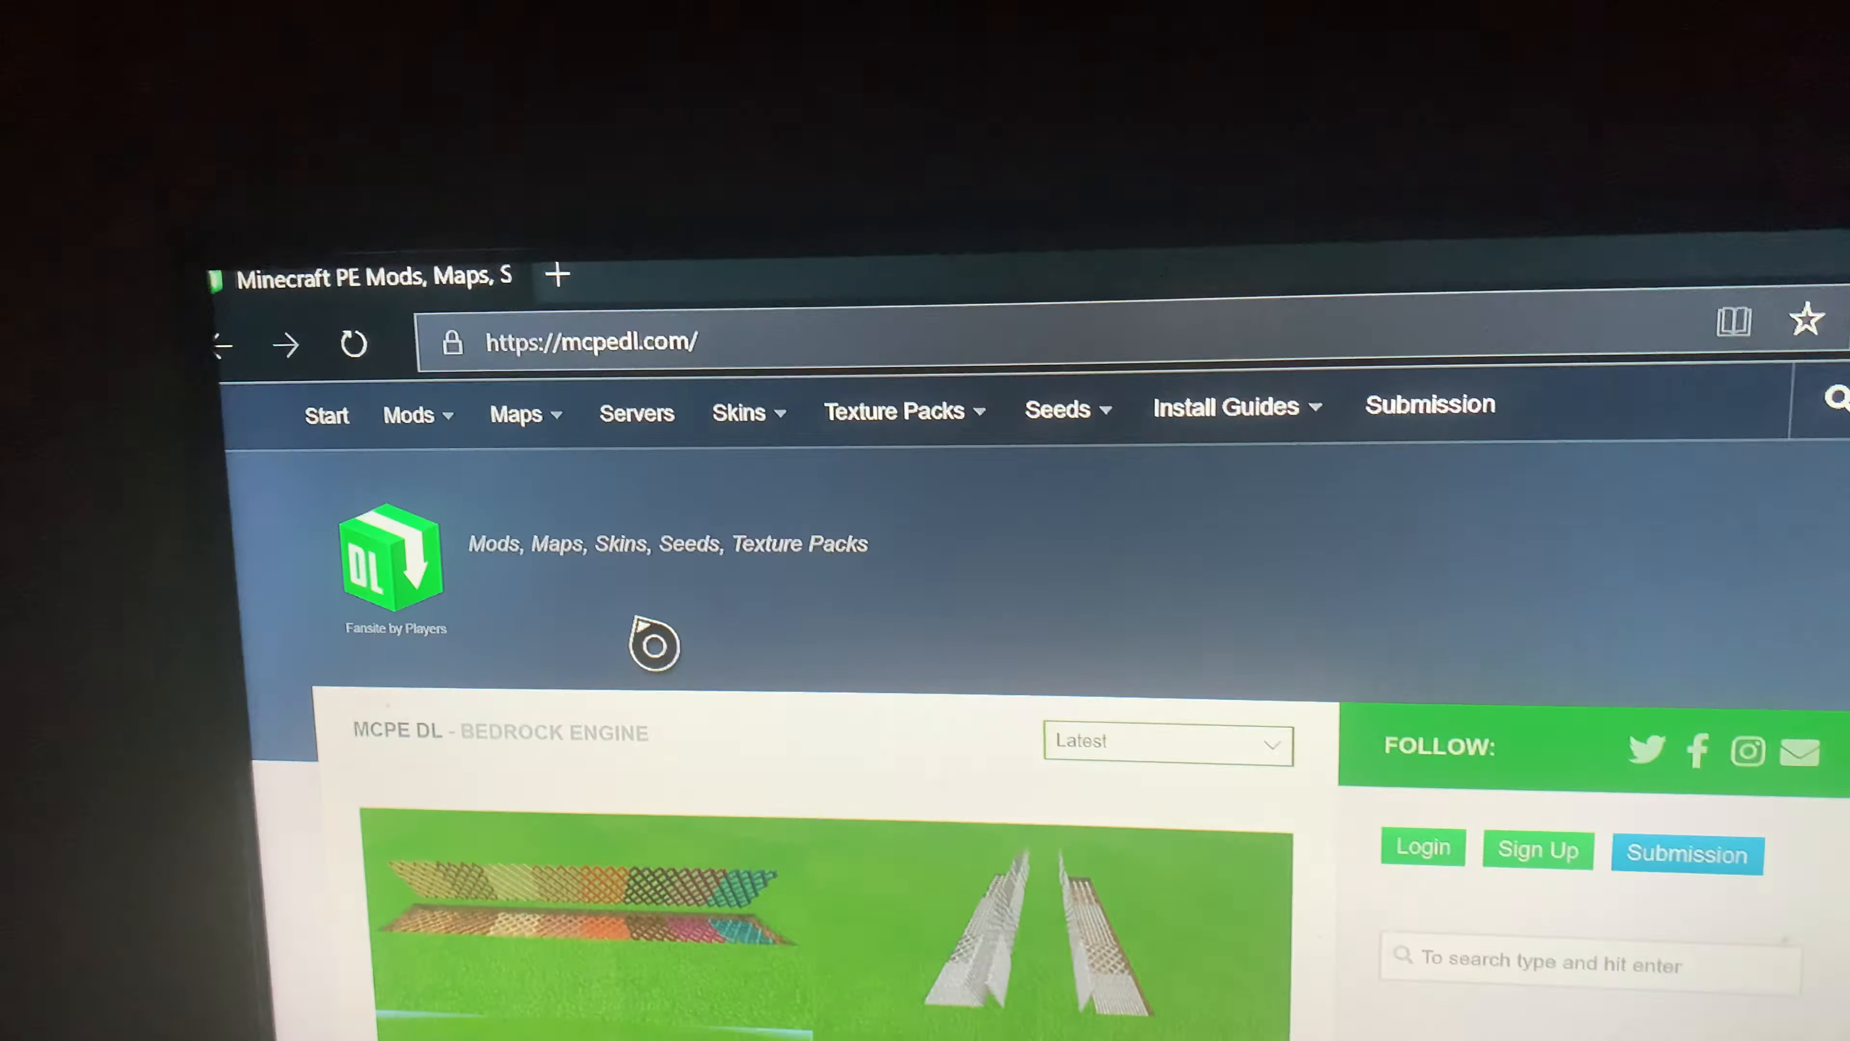
{"action": "scroll", "scroll_direction": "down", "scroll_amount": 3}
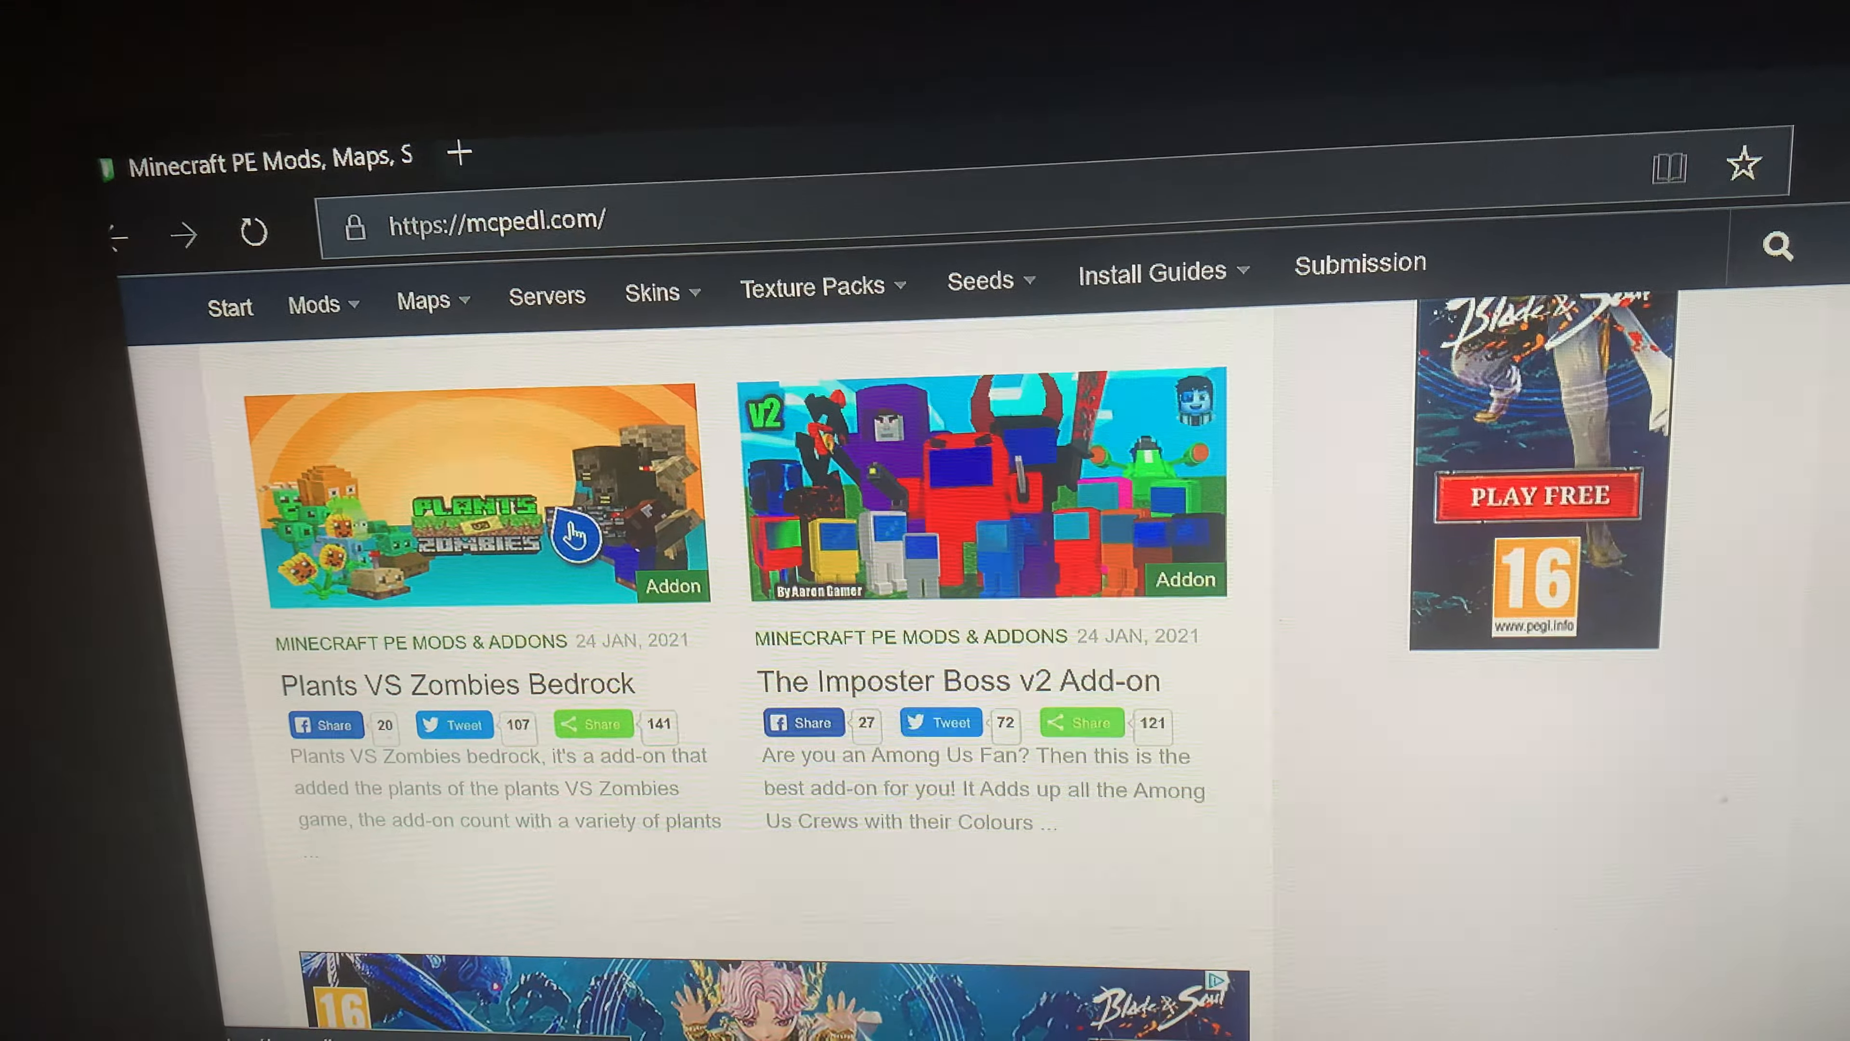
{"action": "scroll", "scroll_direction": "down", "scroll_amount": 3}
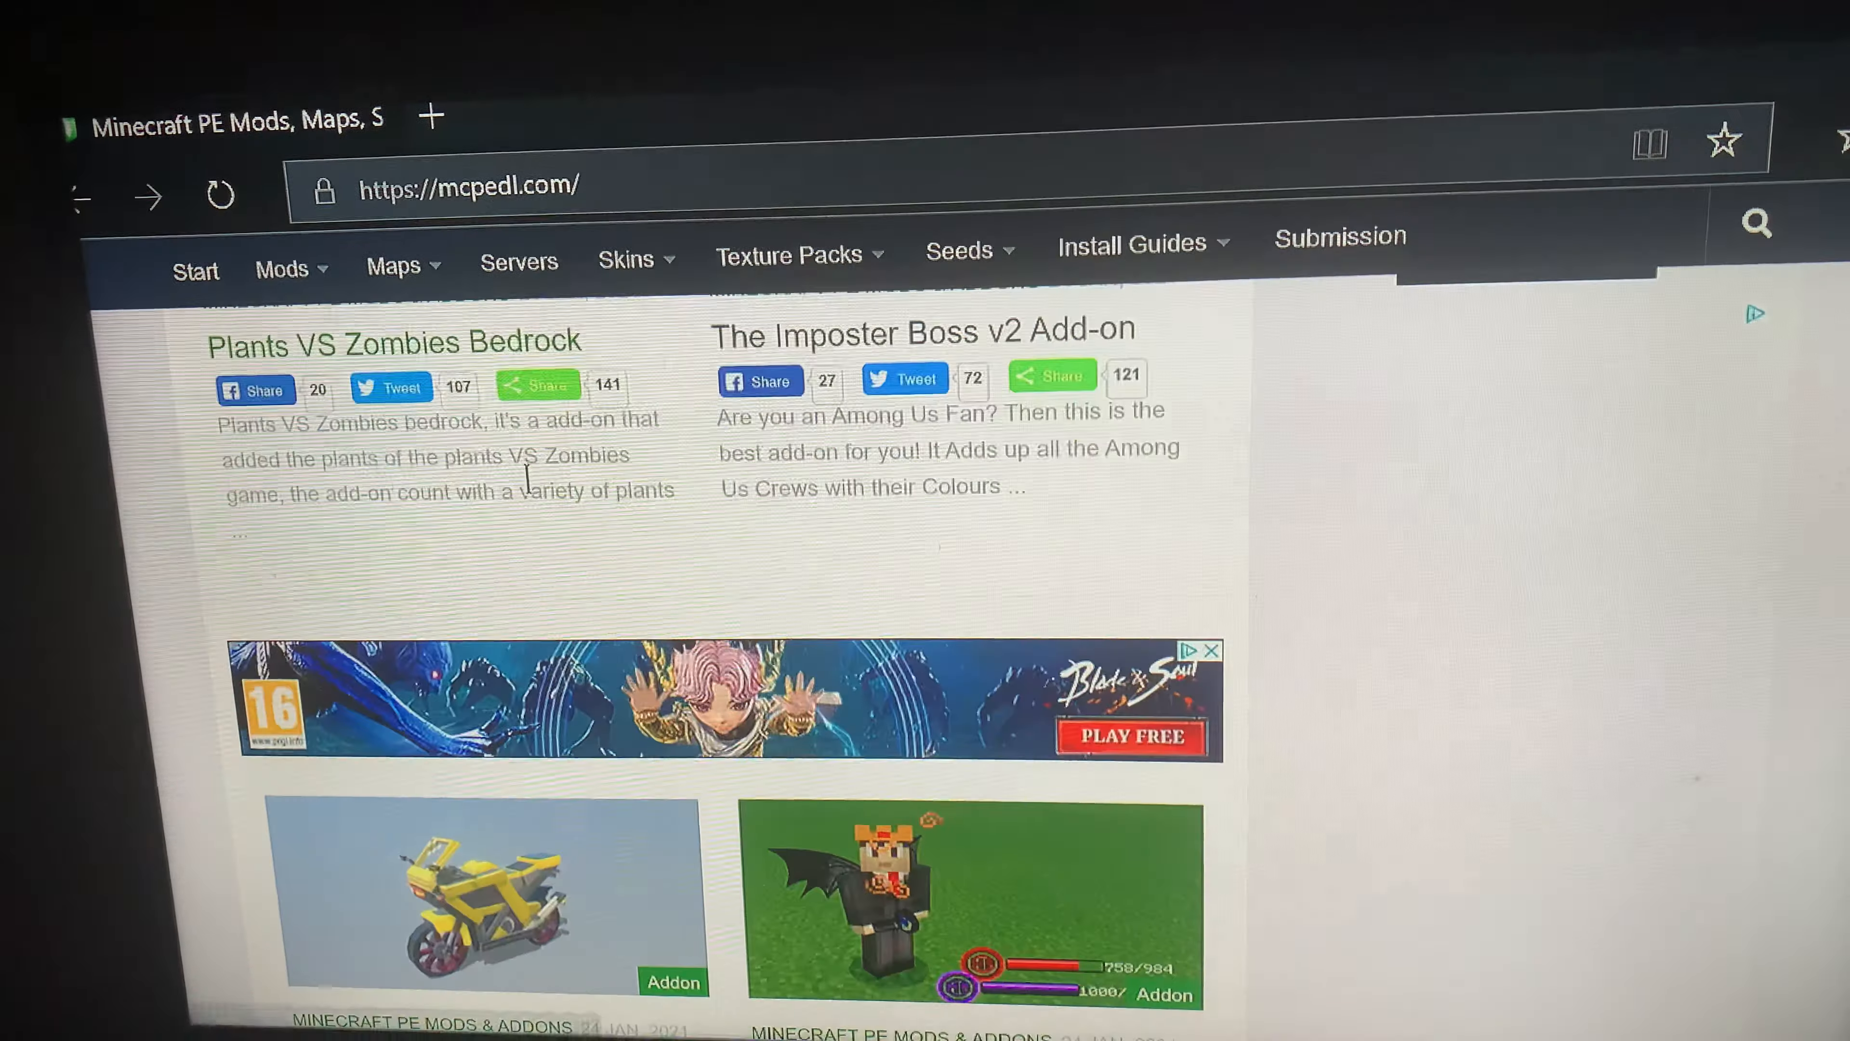
{"action": "scroll", "scroll_direction": "up", "scroll_amount": 3}
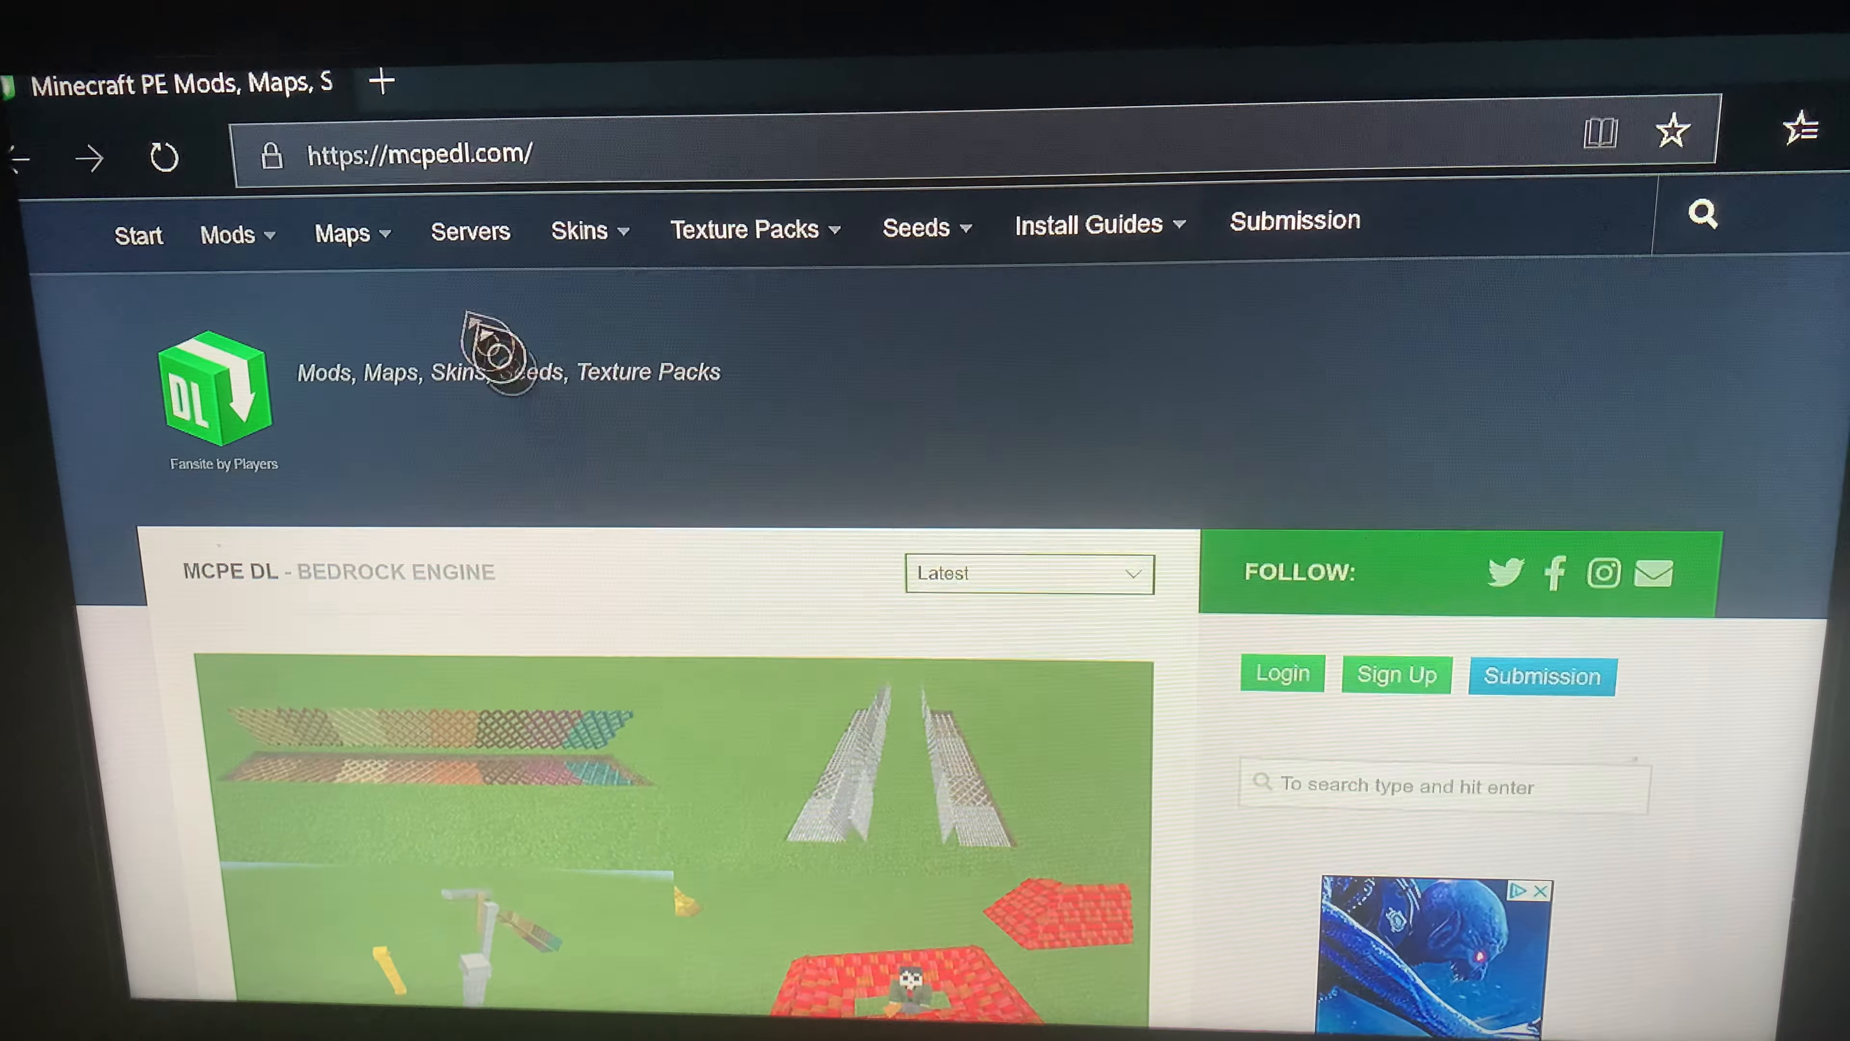
Filter Maps to the Modded category and browse down to the Stranded entry
{"action": "left_click", "coordinate": [341, 231]}
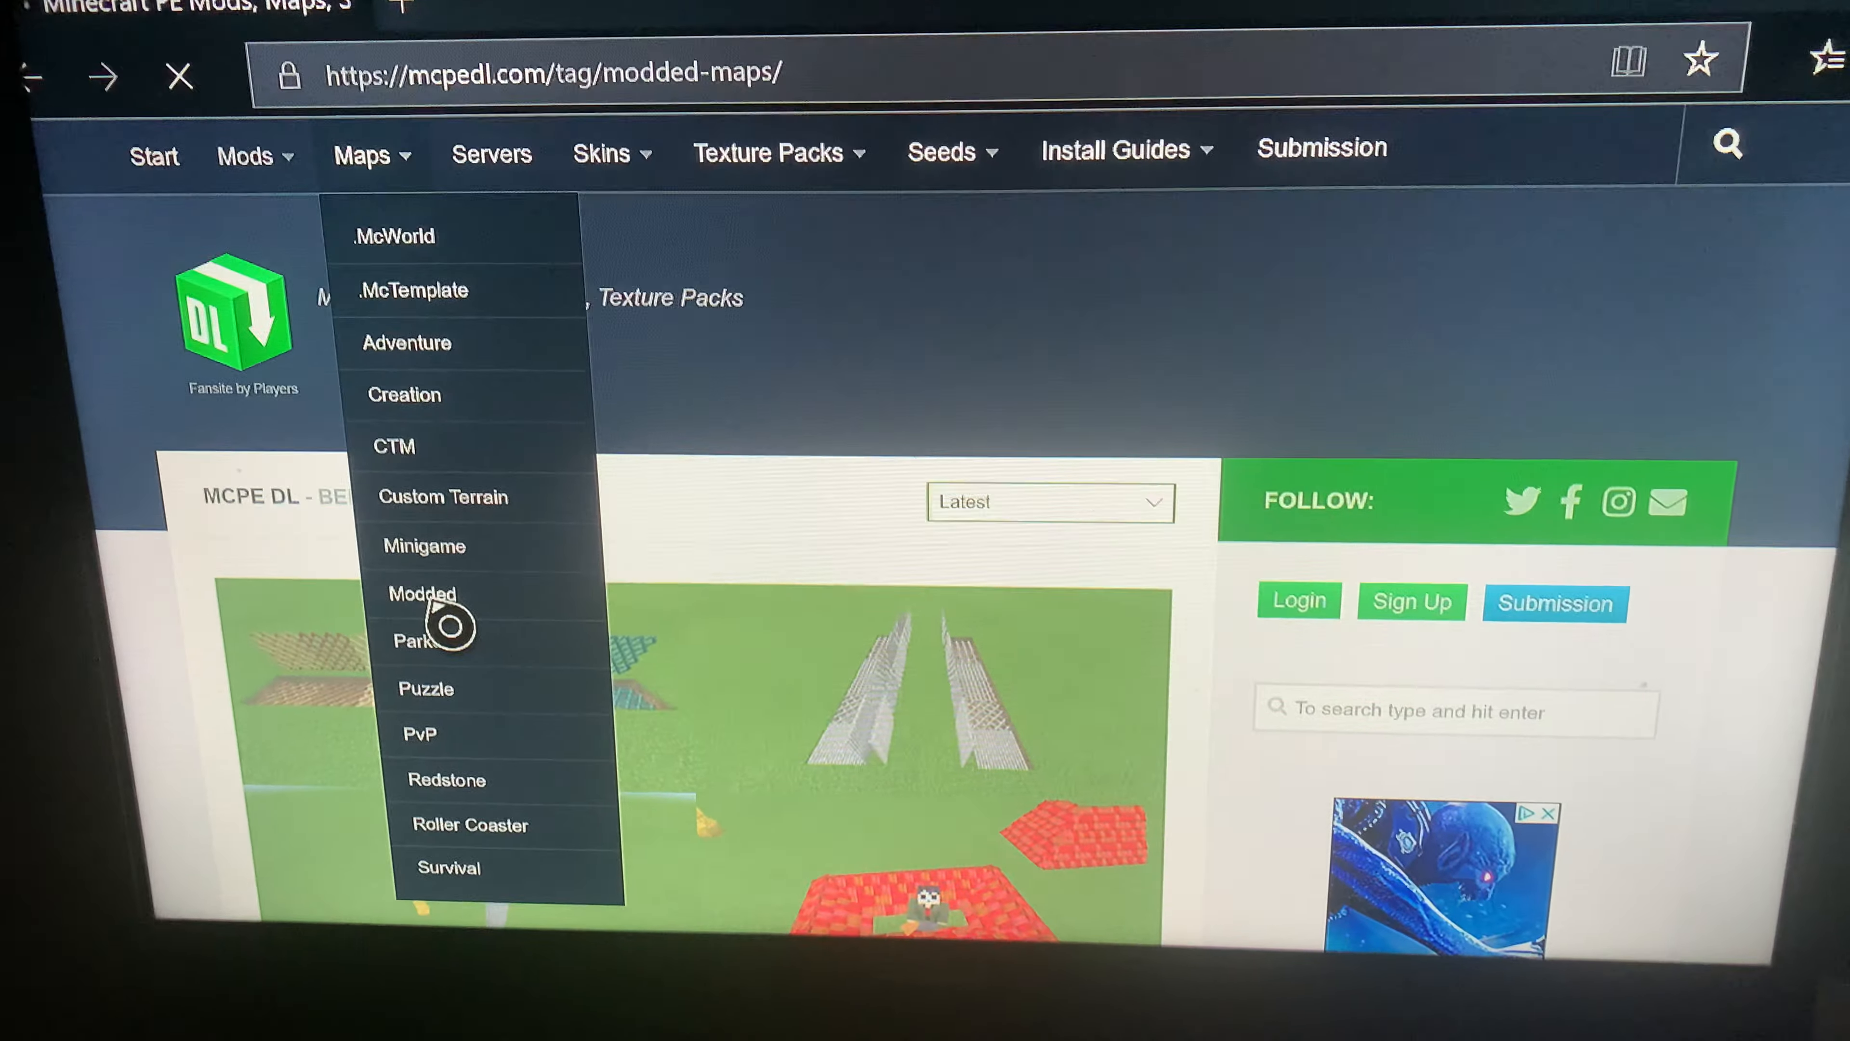
{"action": "left_click", "coordinate": [421, 593]}
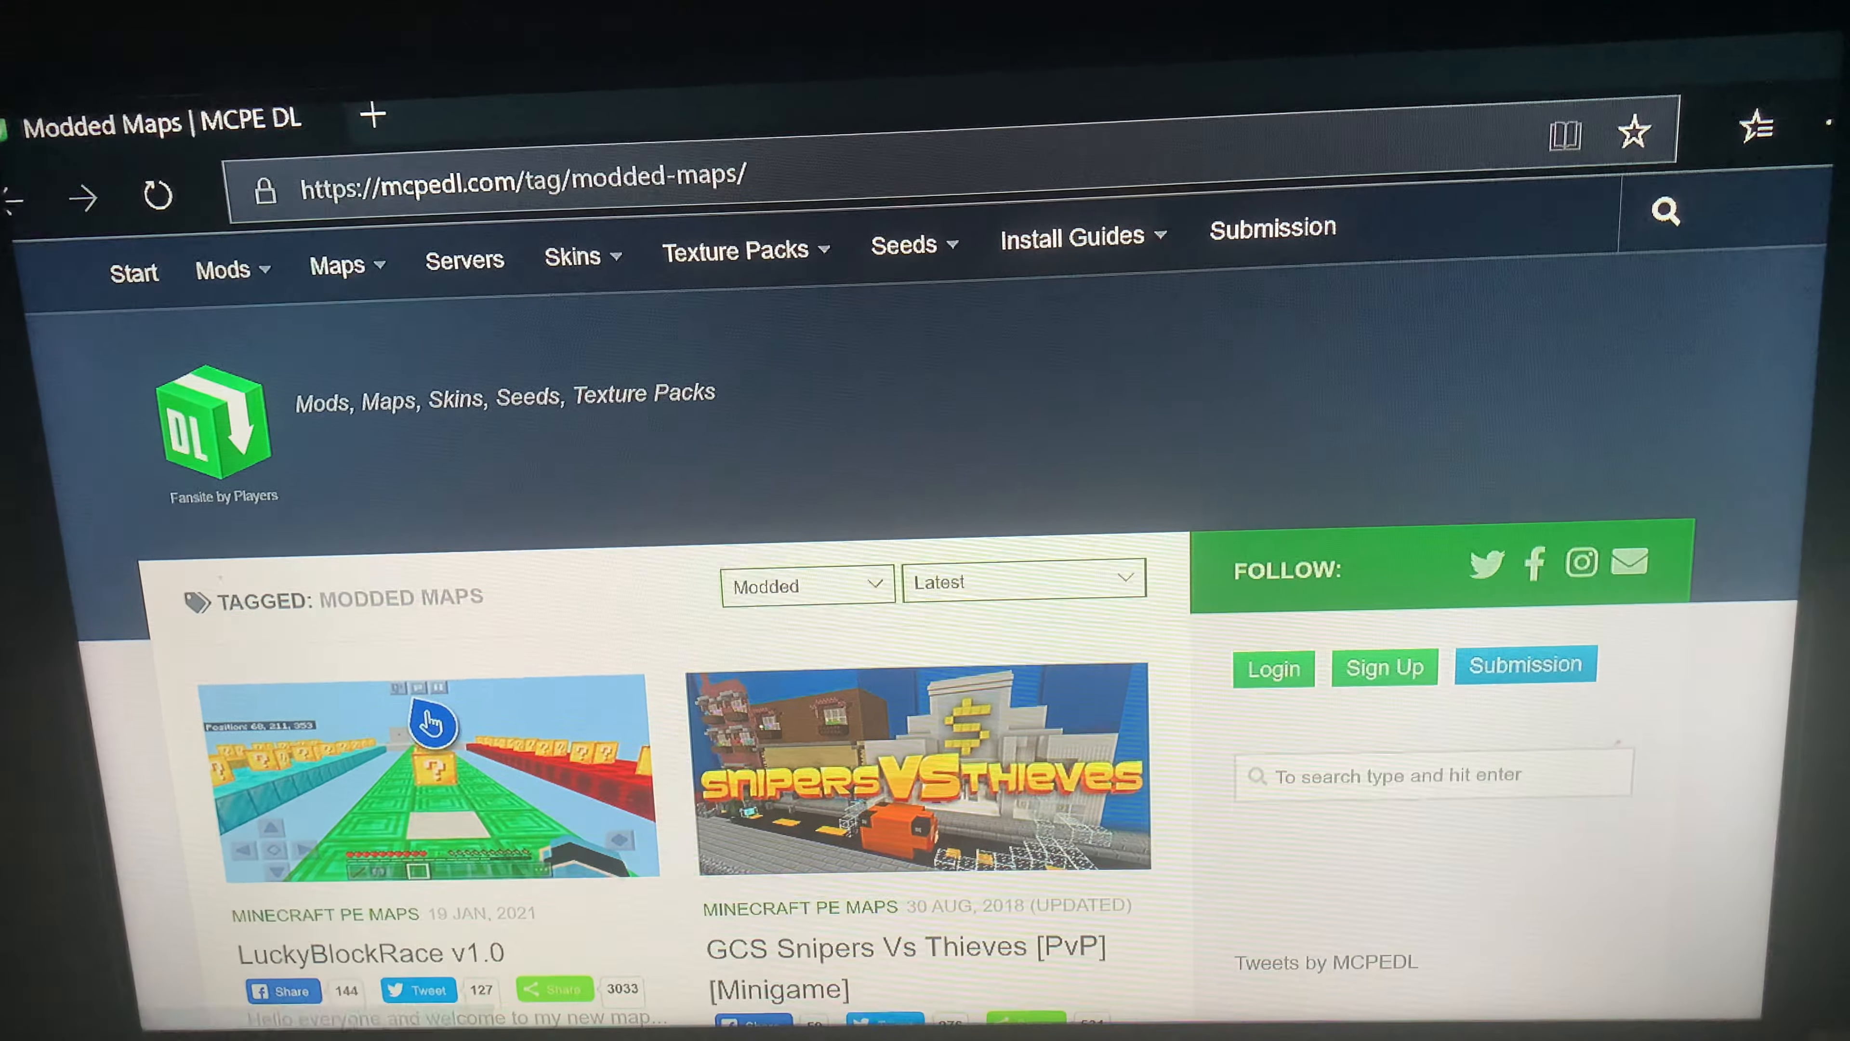
{"action": "scroll", "scroll_direction": "down", "scroll_amount": 3}
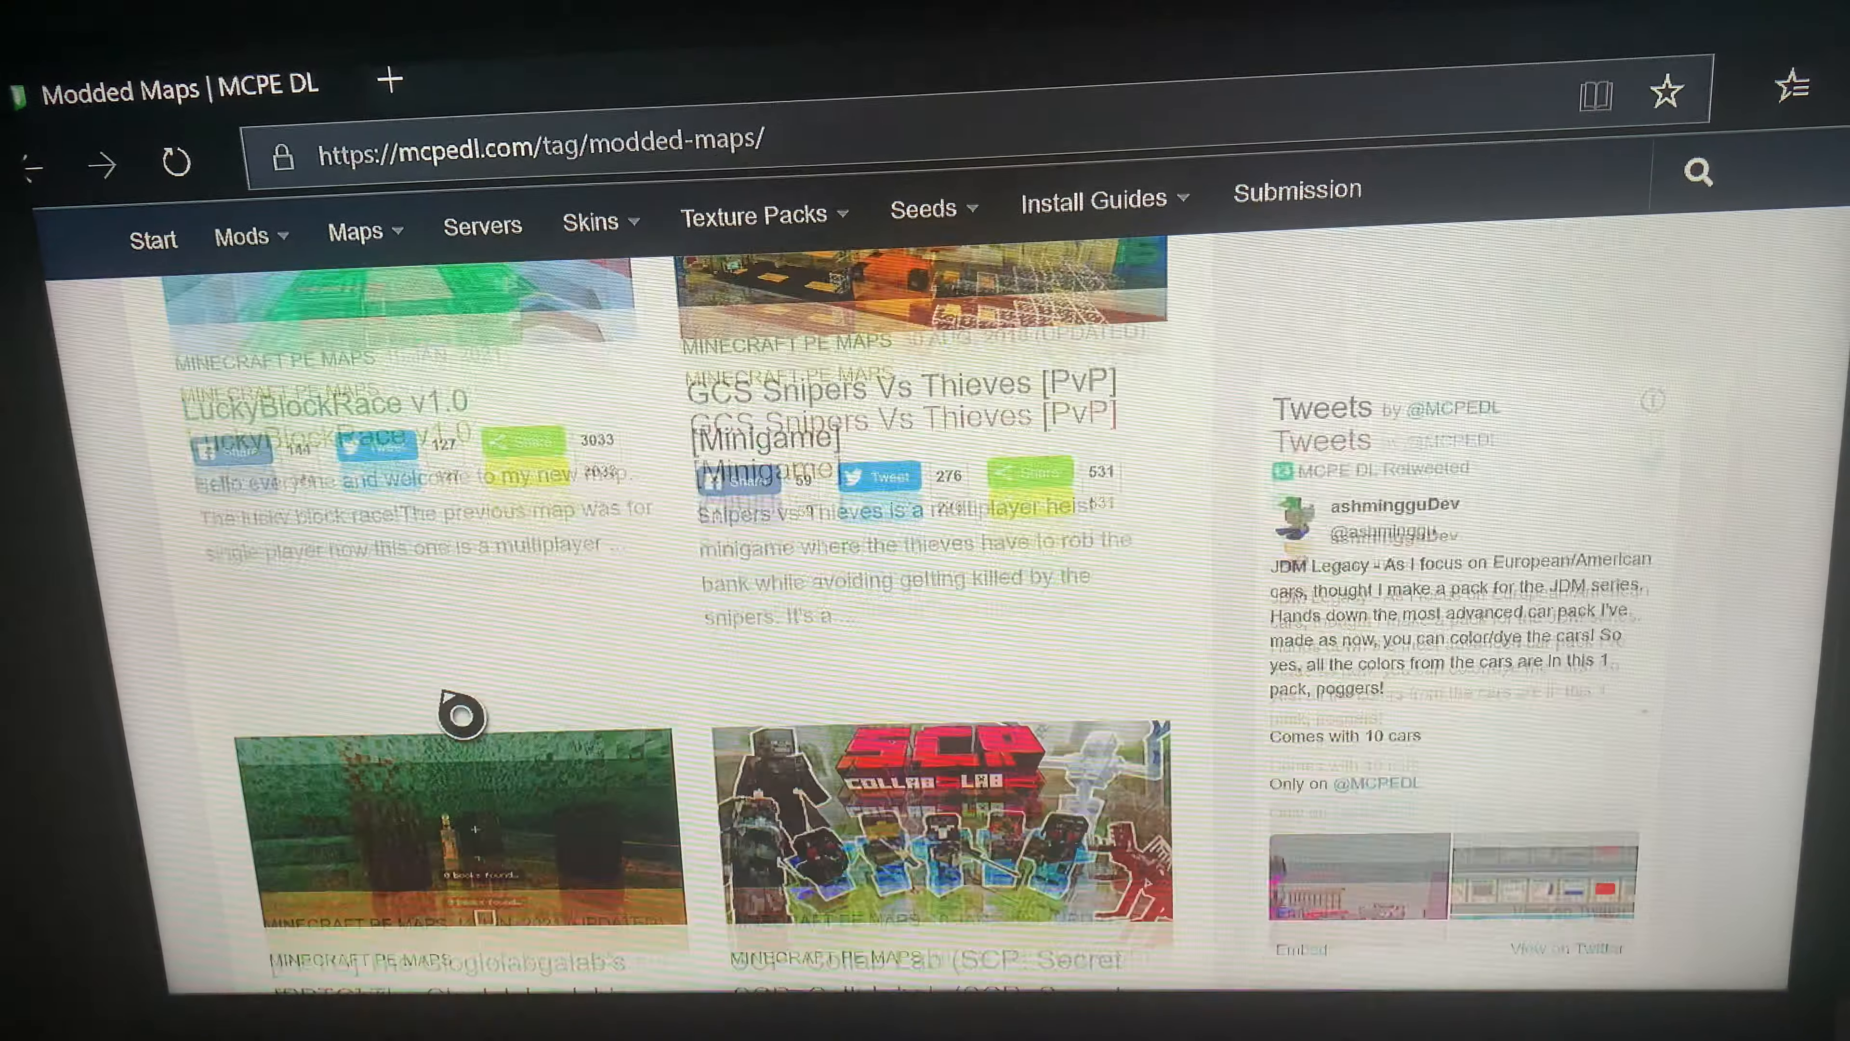
{"action": "scroll", "scroll_direction": "down", "scroll_amount": 3}
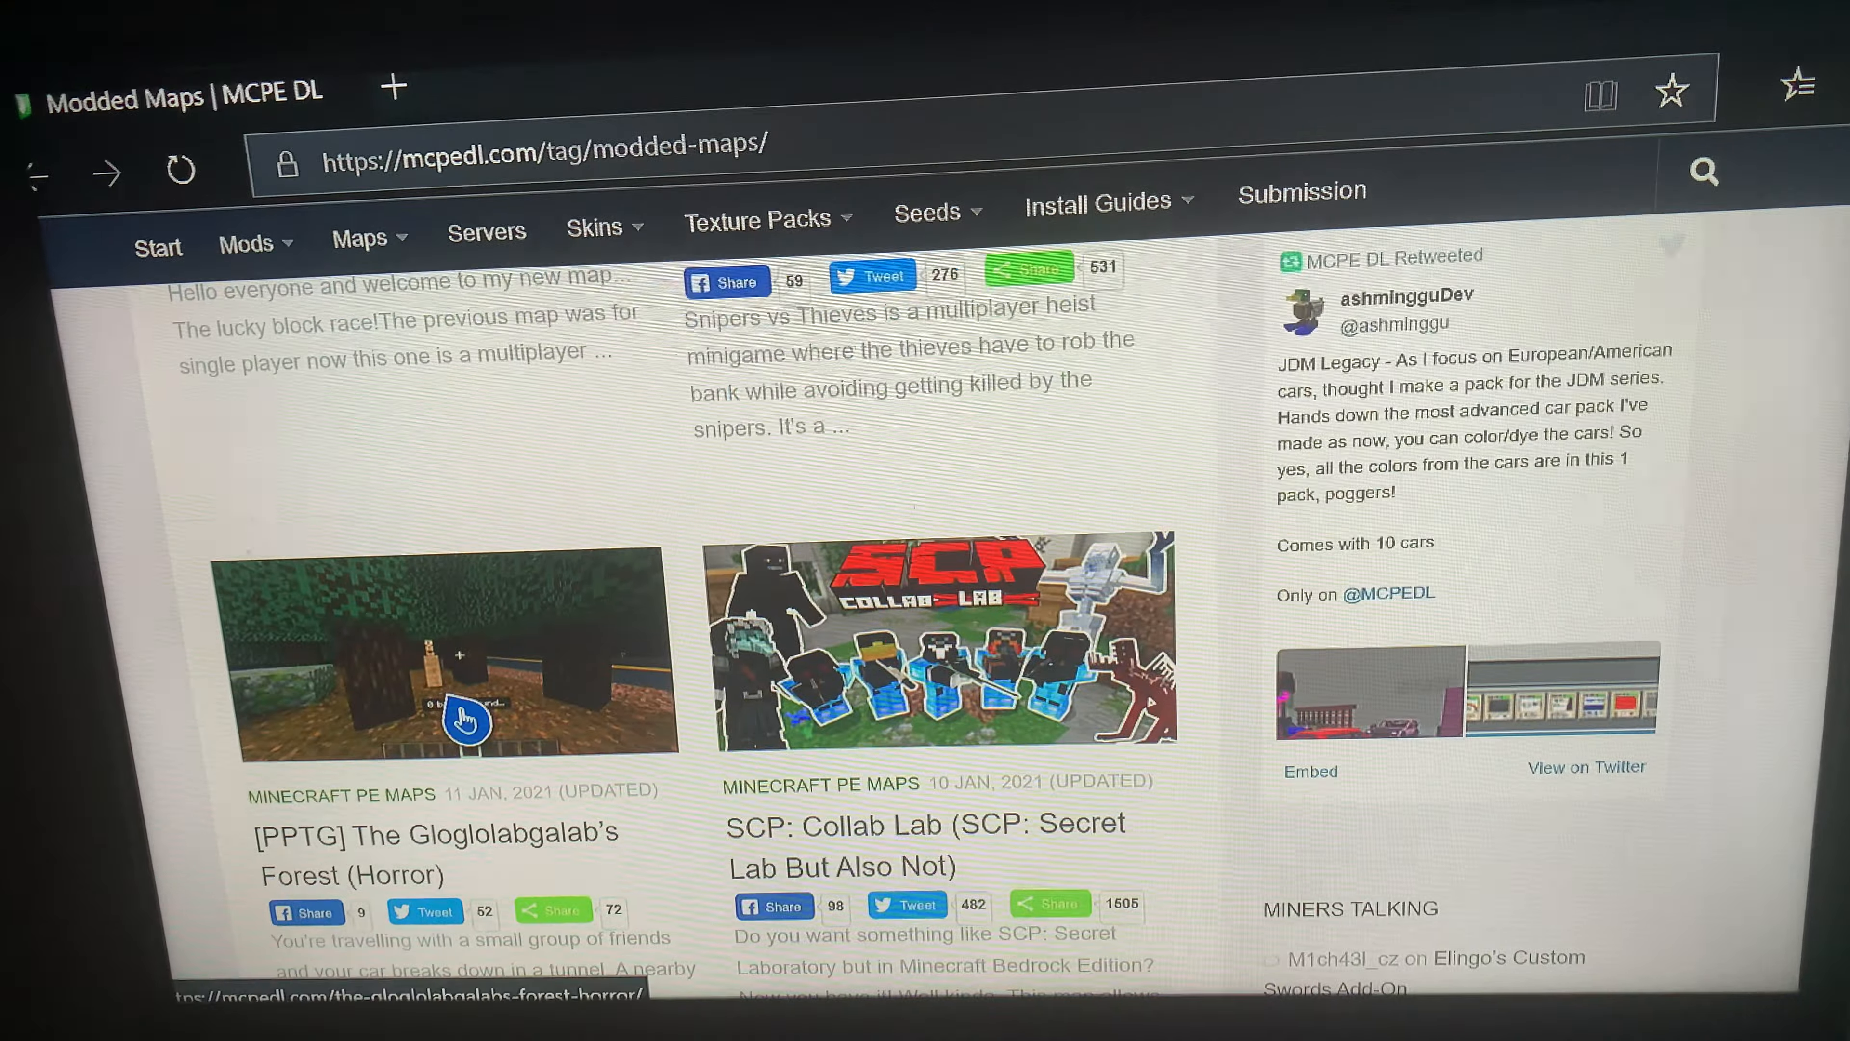
{"action": "scroll", "scroll_direction": "down", "scroll_amount": 3}
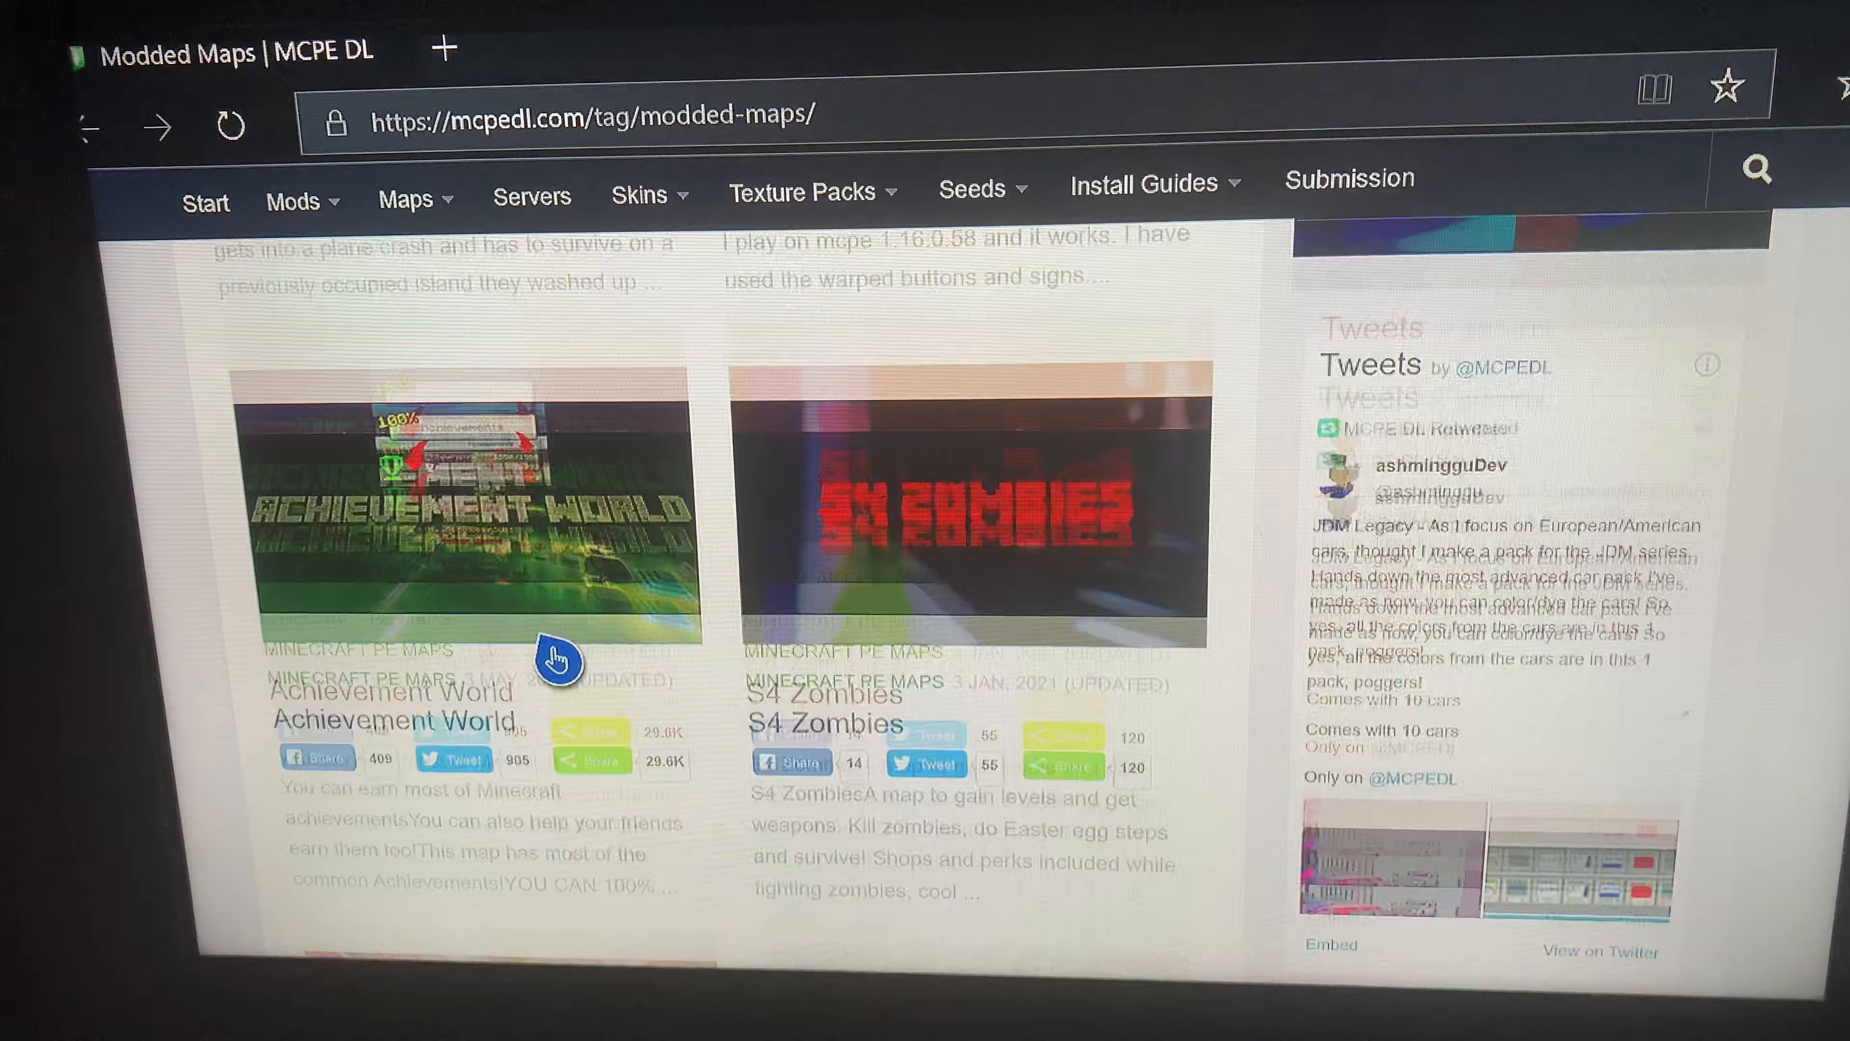
{"action": "scroll", "scroll_direction": "up", "scroll_amount": 3}
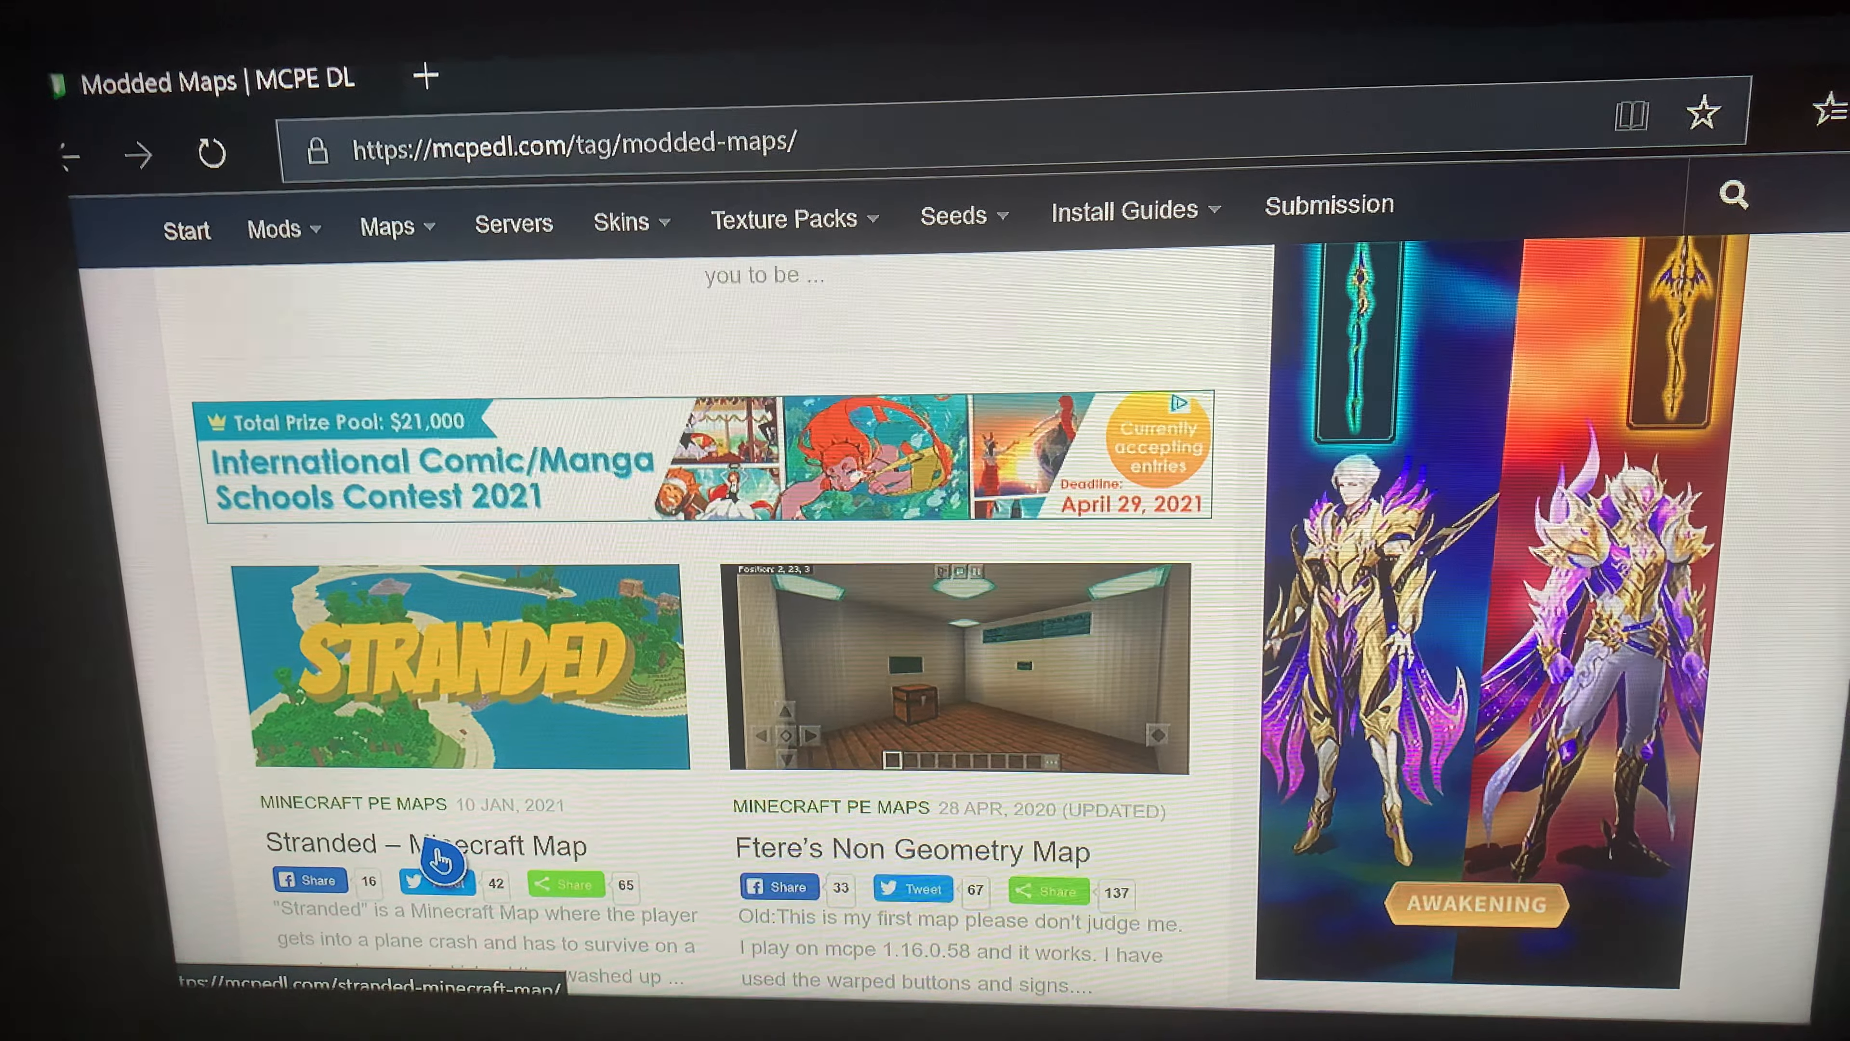
On the Stranded map page, start the MC Main World download of Minecraft - Stranded.mcworld
{"action": "left_click", "coordinate": [425, 845]}
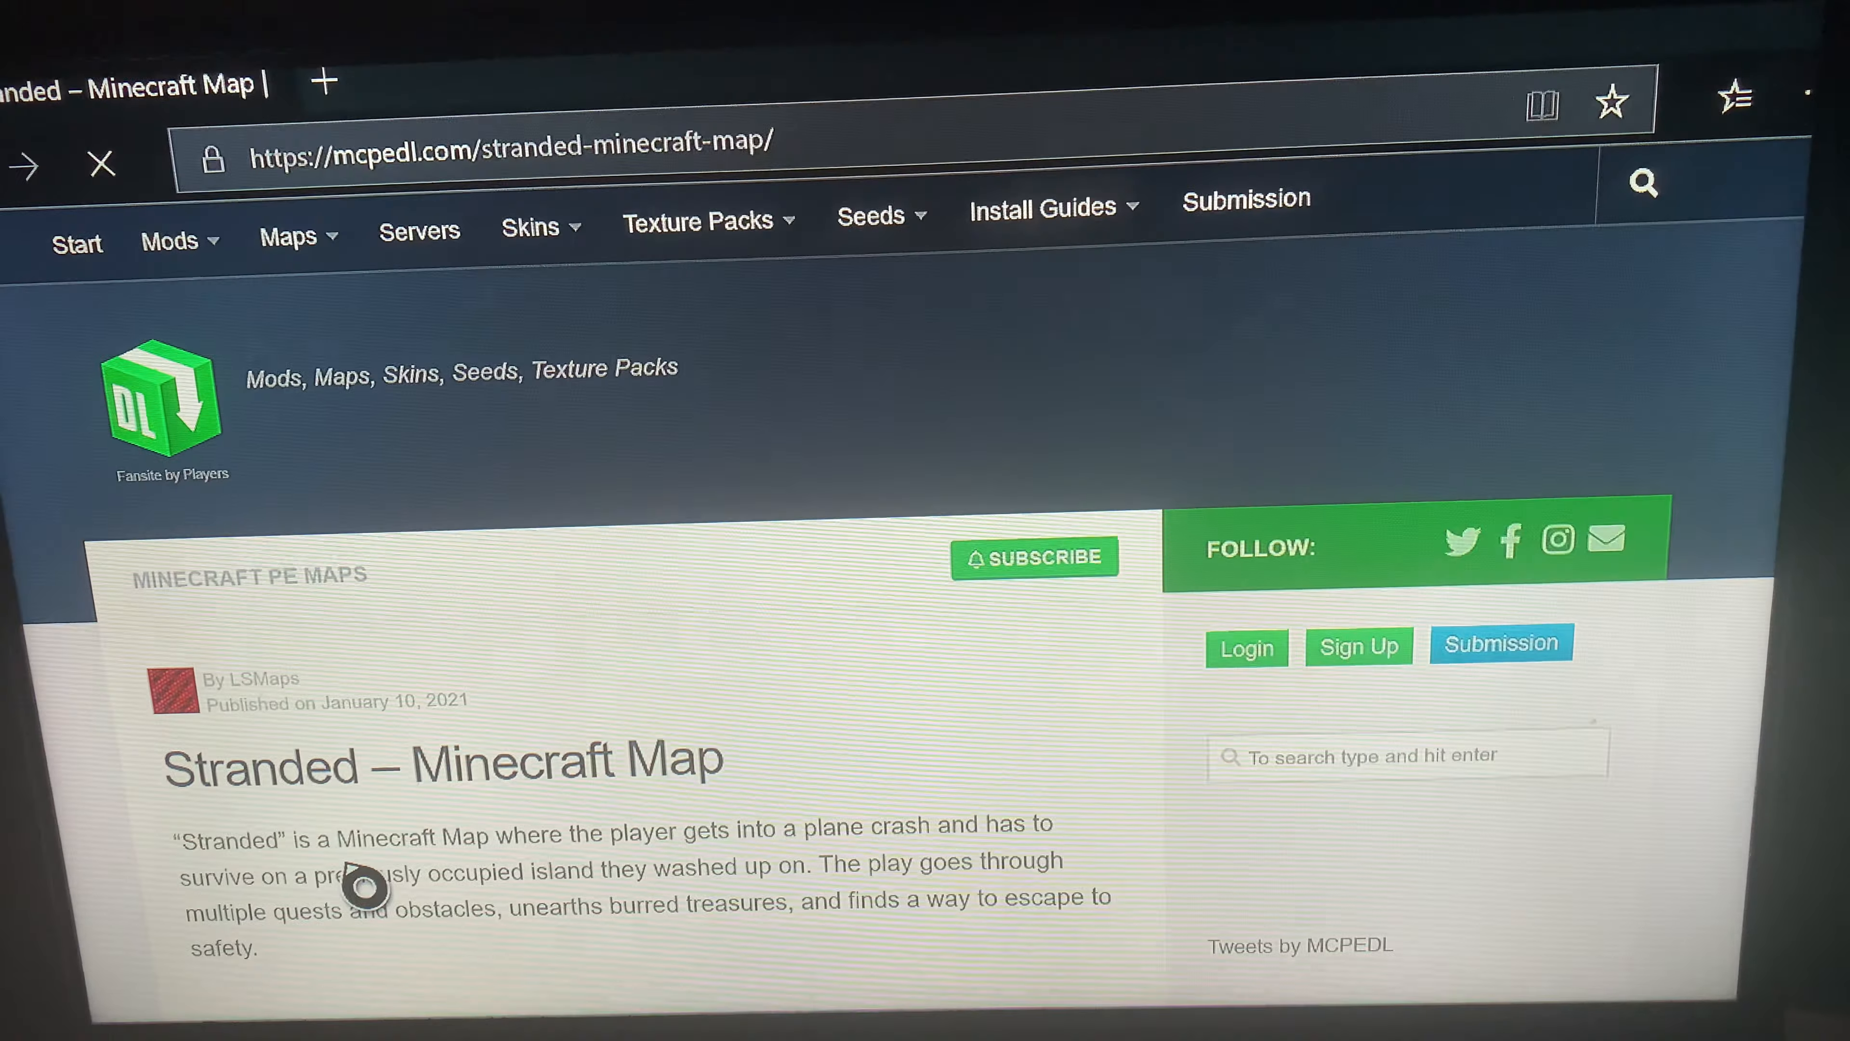
{"action": "scroll", "scroll_direction": "down", "scroll_amount": 3}
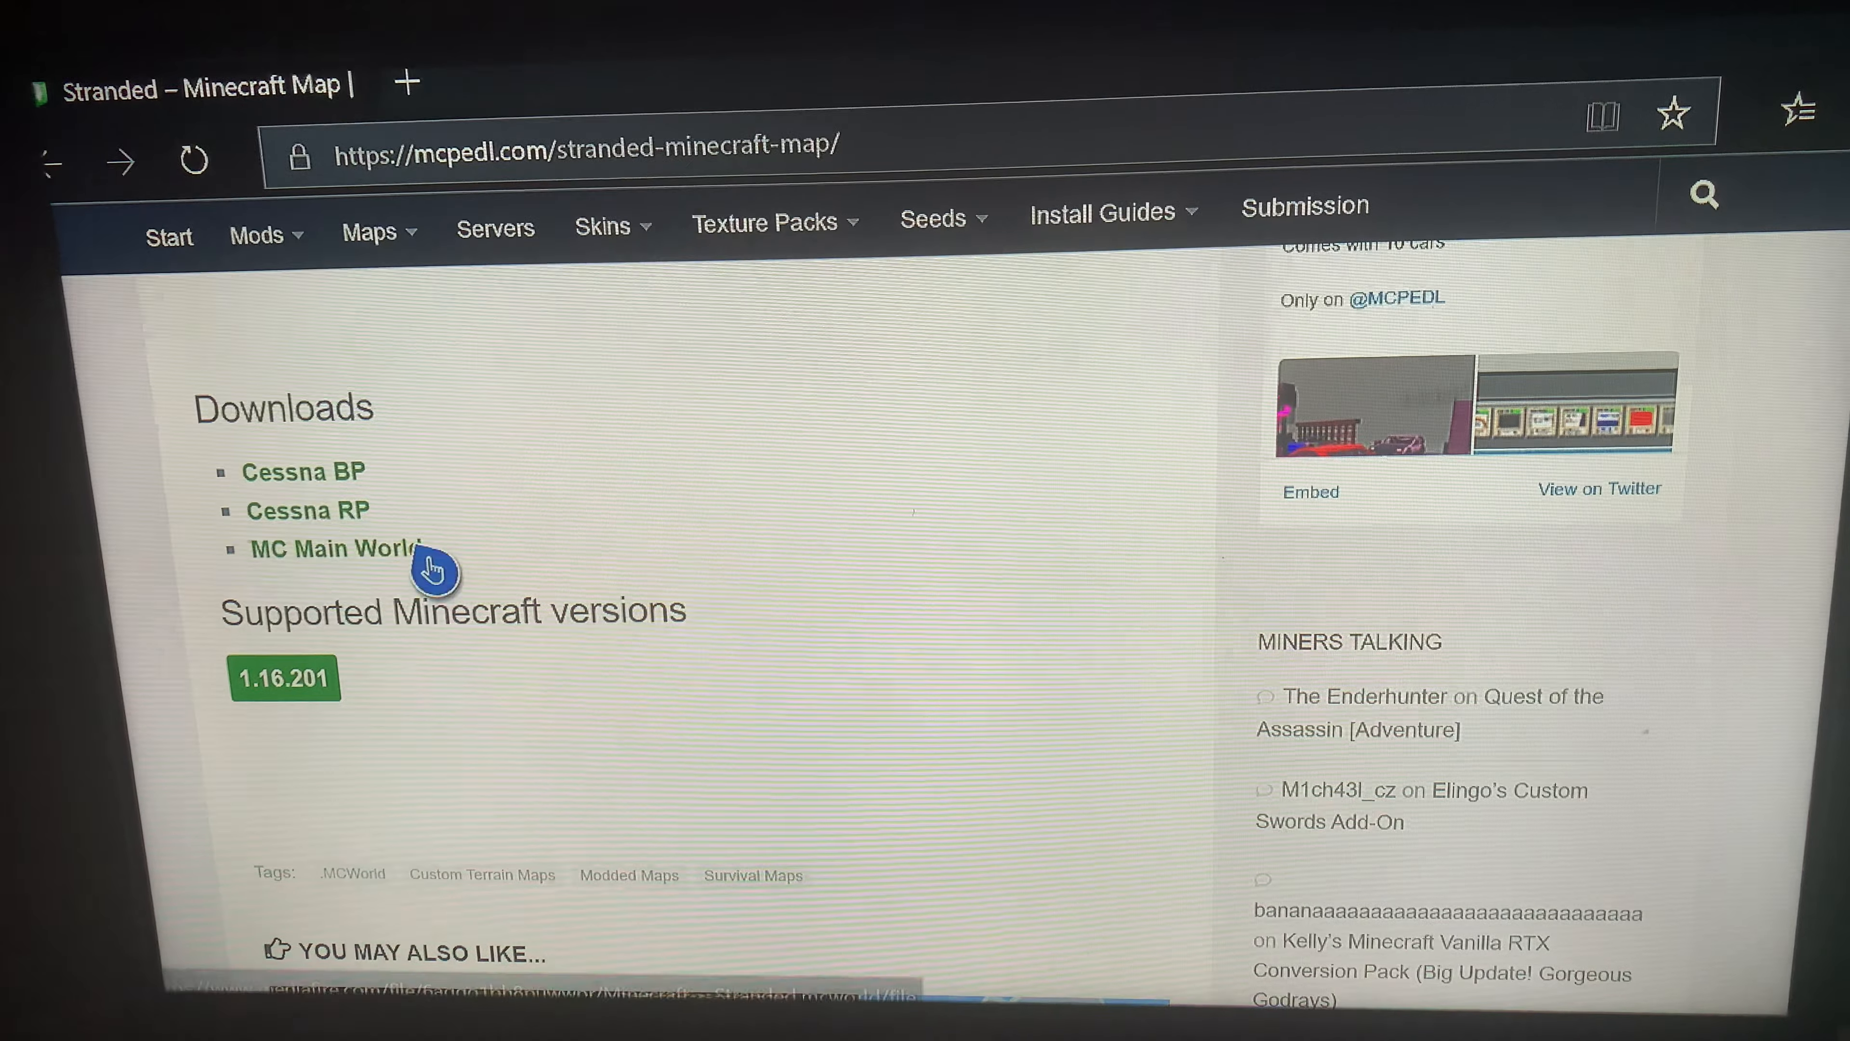
{"action": "left_click", "coordinate": [334, 548]}
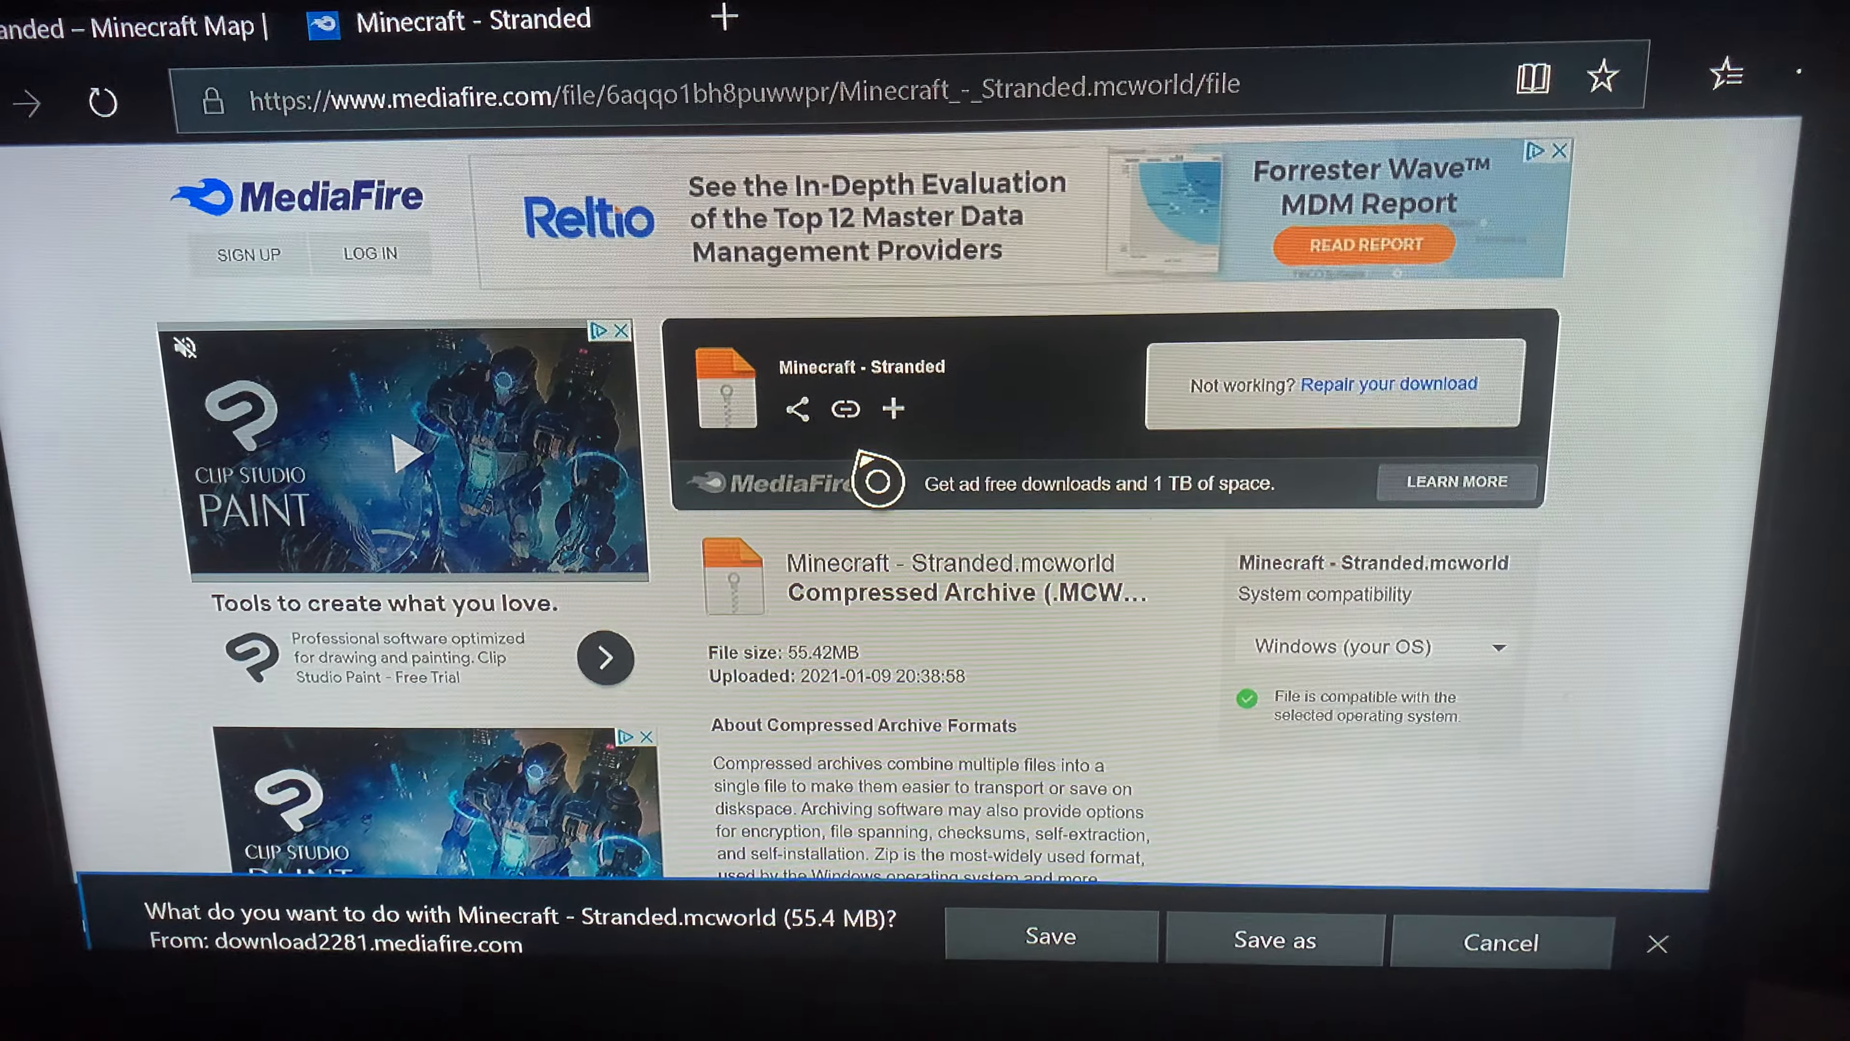
Save Minecraft - Stranded.mcworld into the Downloads folder via Save as
{"action": "left_click", "coordinate": [1273, 941]}
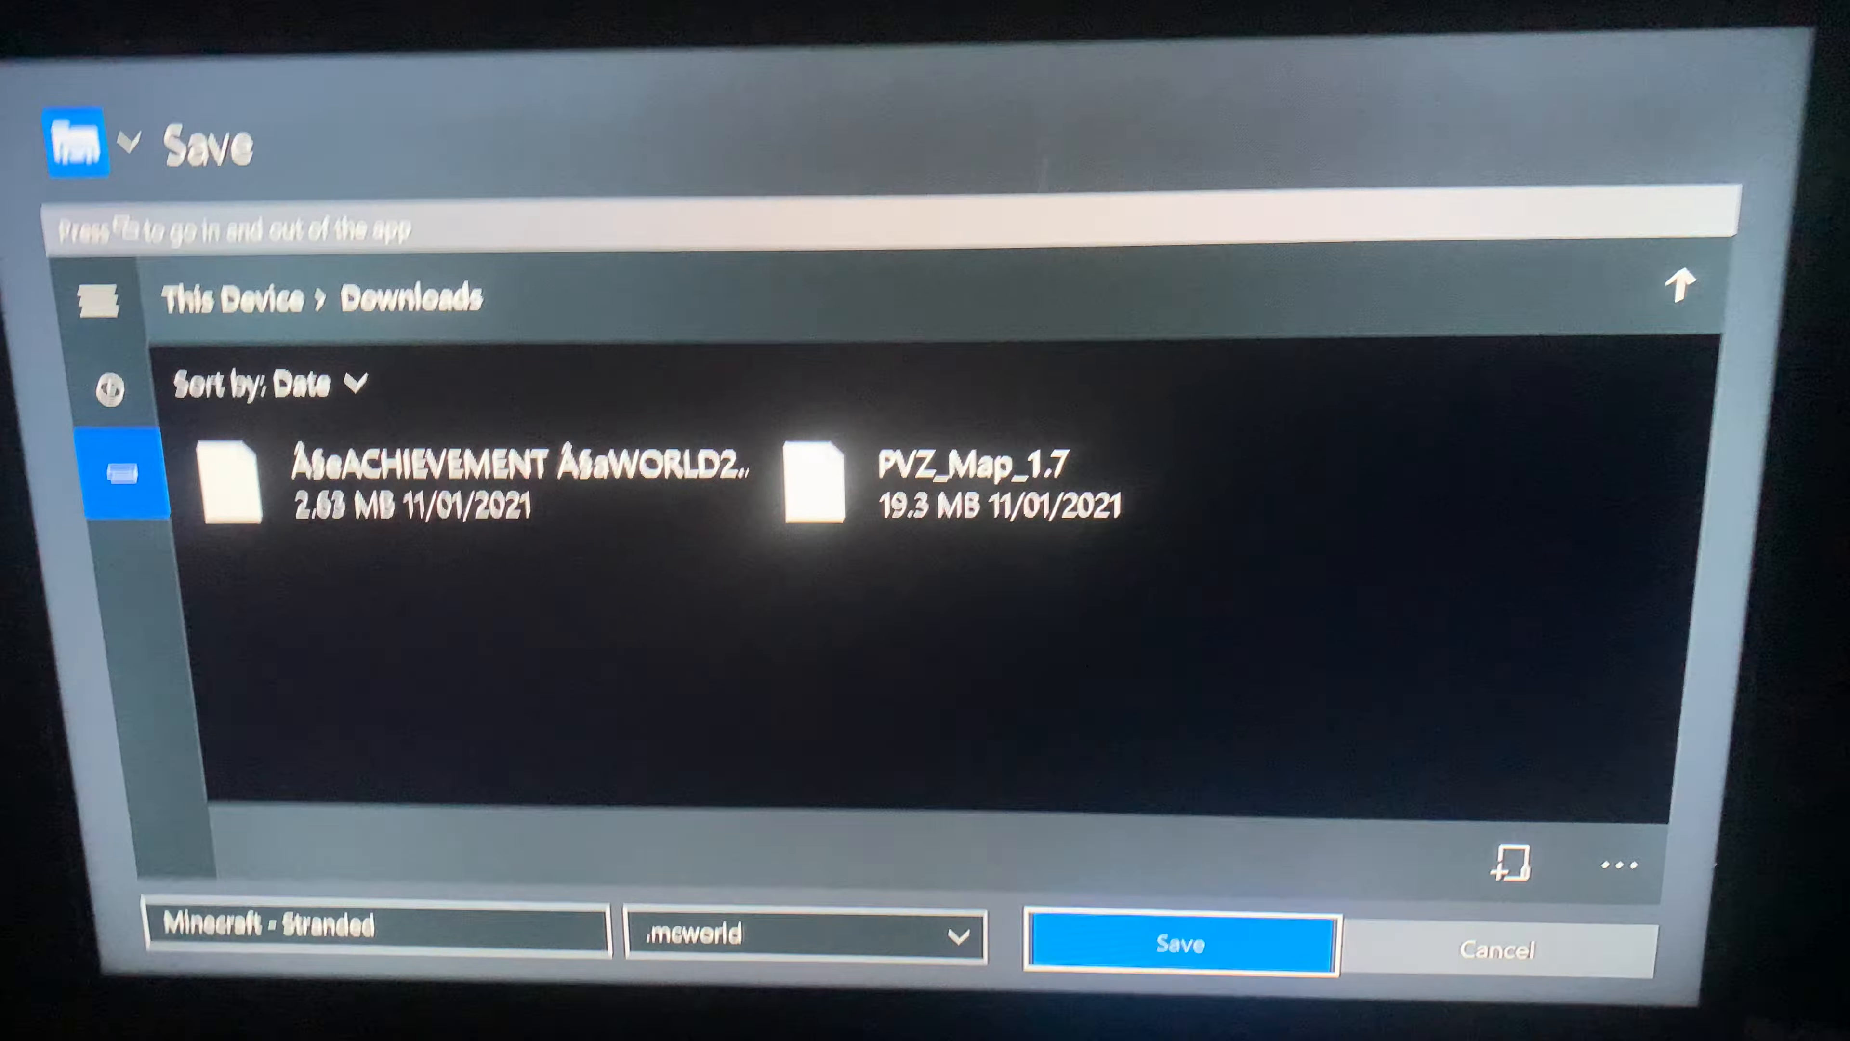
{"action": "left_click", "coordinate": [1182, 945]}
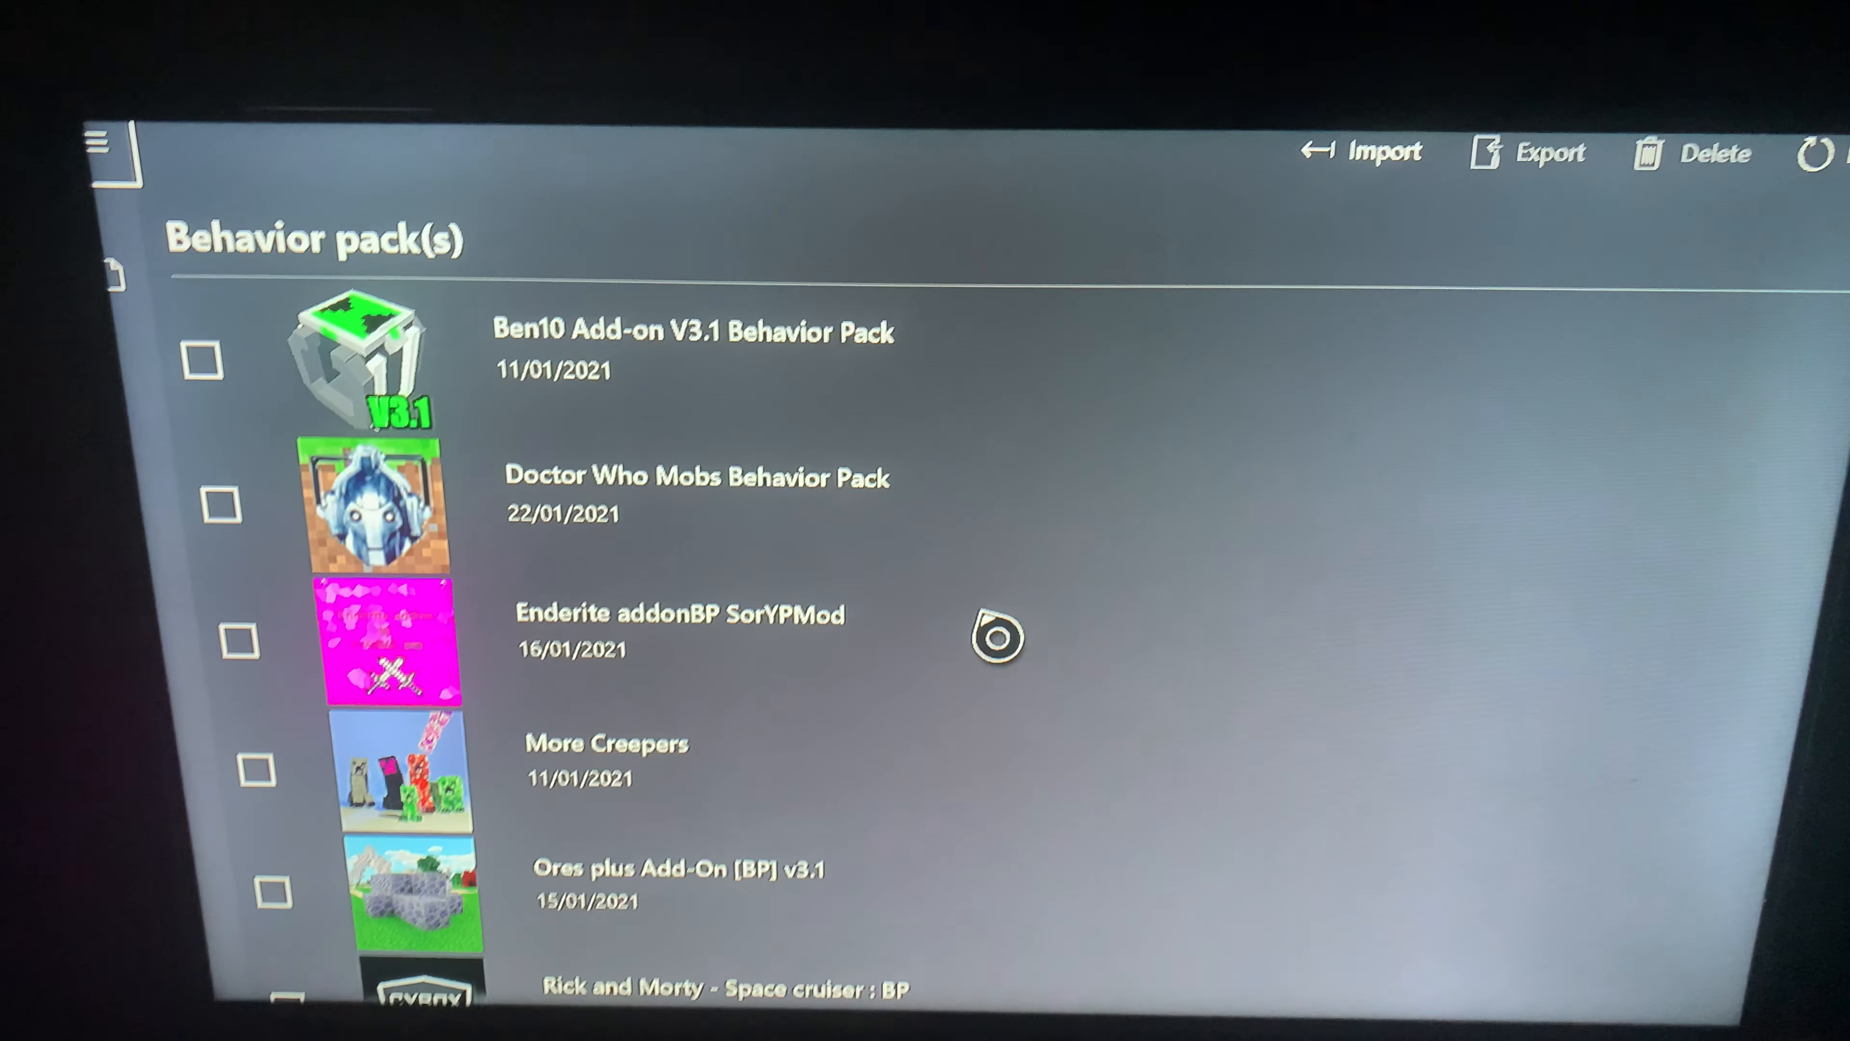
Import the Stranded world file as a new pack and watch it install among the behavior and resource packs
{"action": "scroll", "scroll_direction": "down", "scroll_amount": 3}
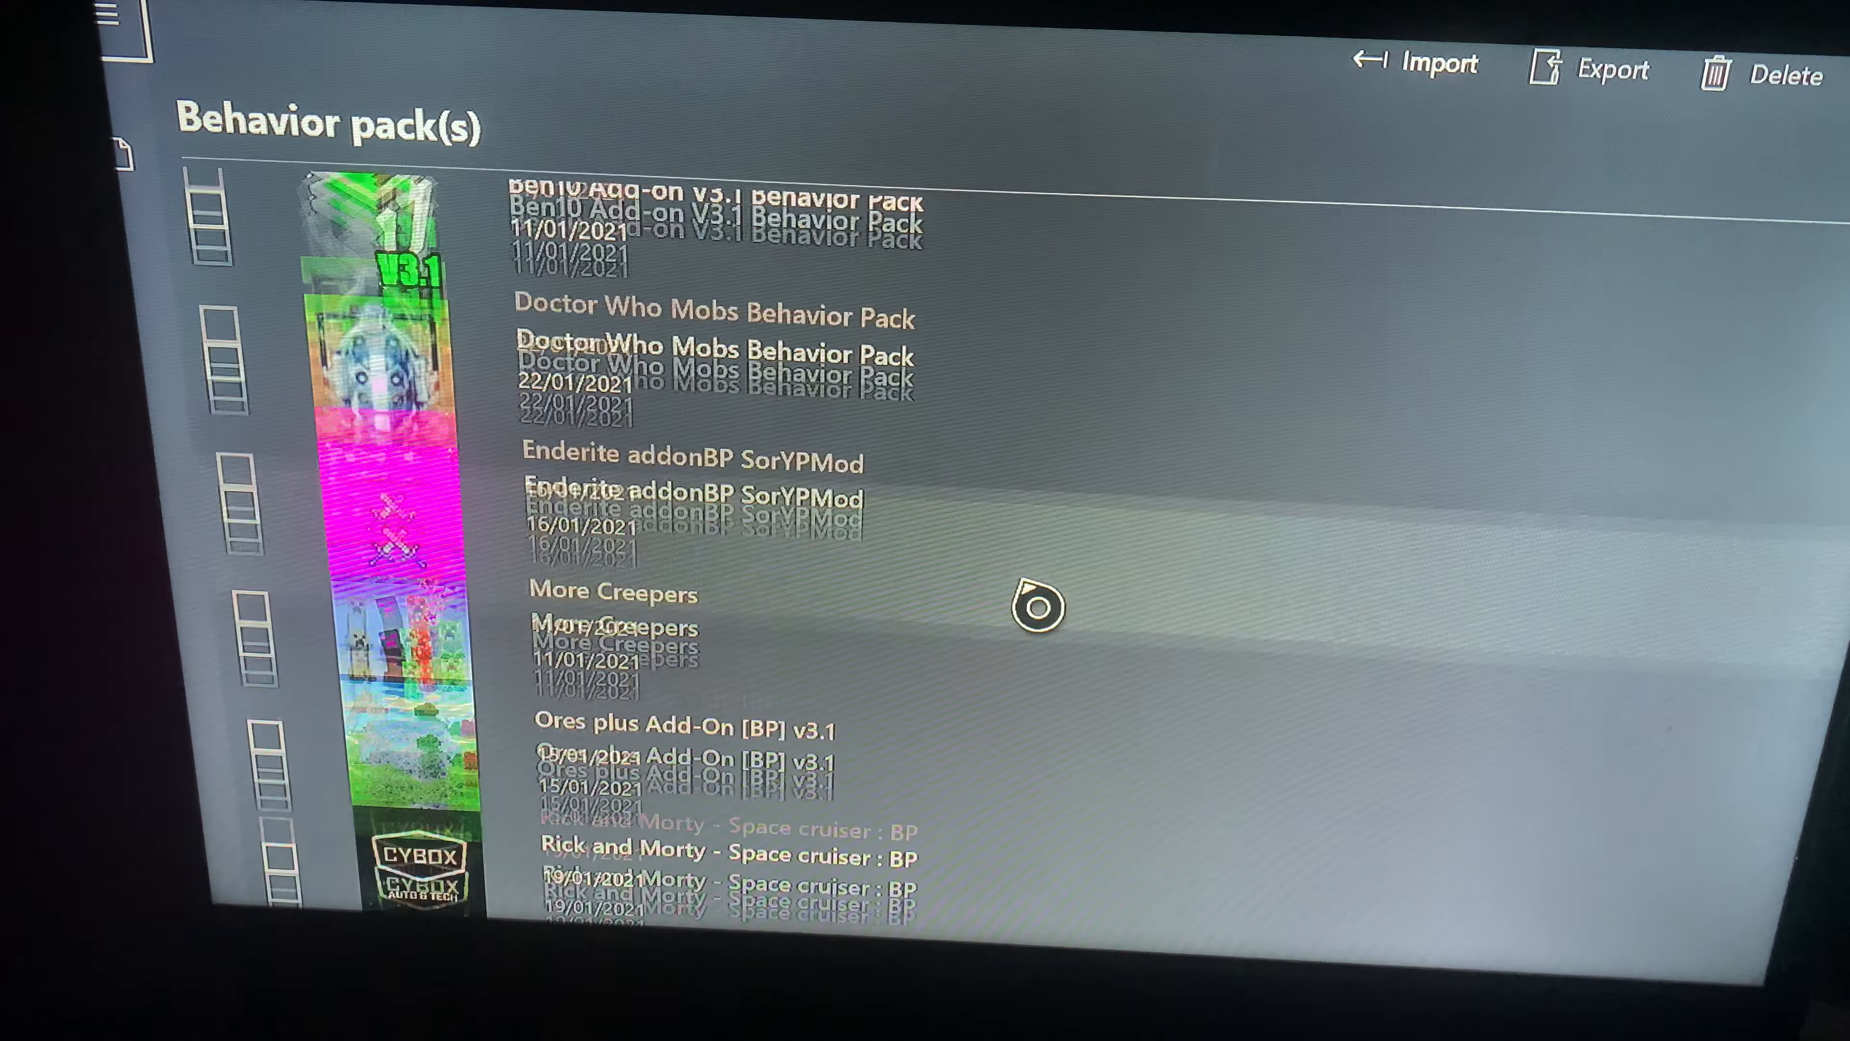
{"action": "scroll", "scroll_direction": "down", "scroll_amount": 3}
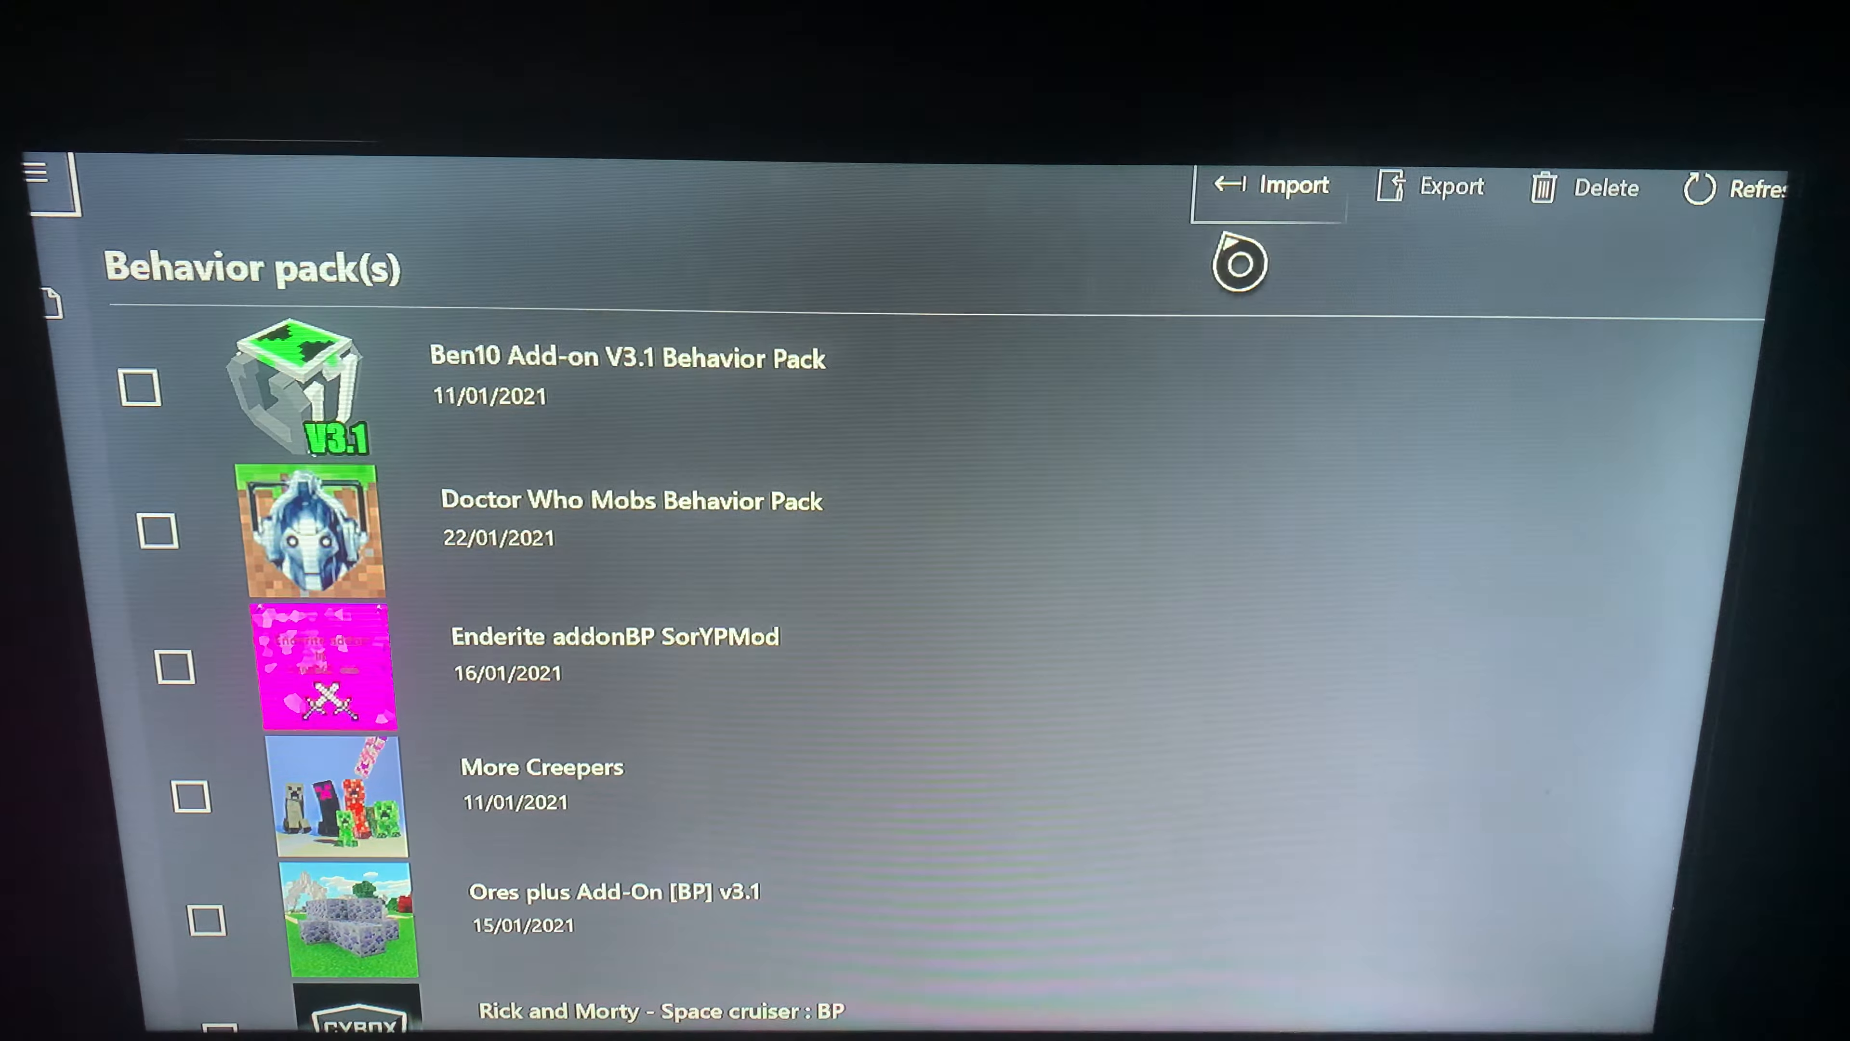
{"action": "left_click", "coordinate": [1291, 186]}
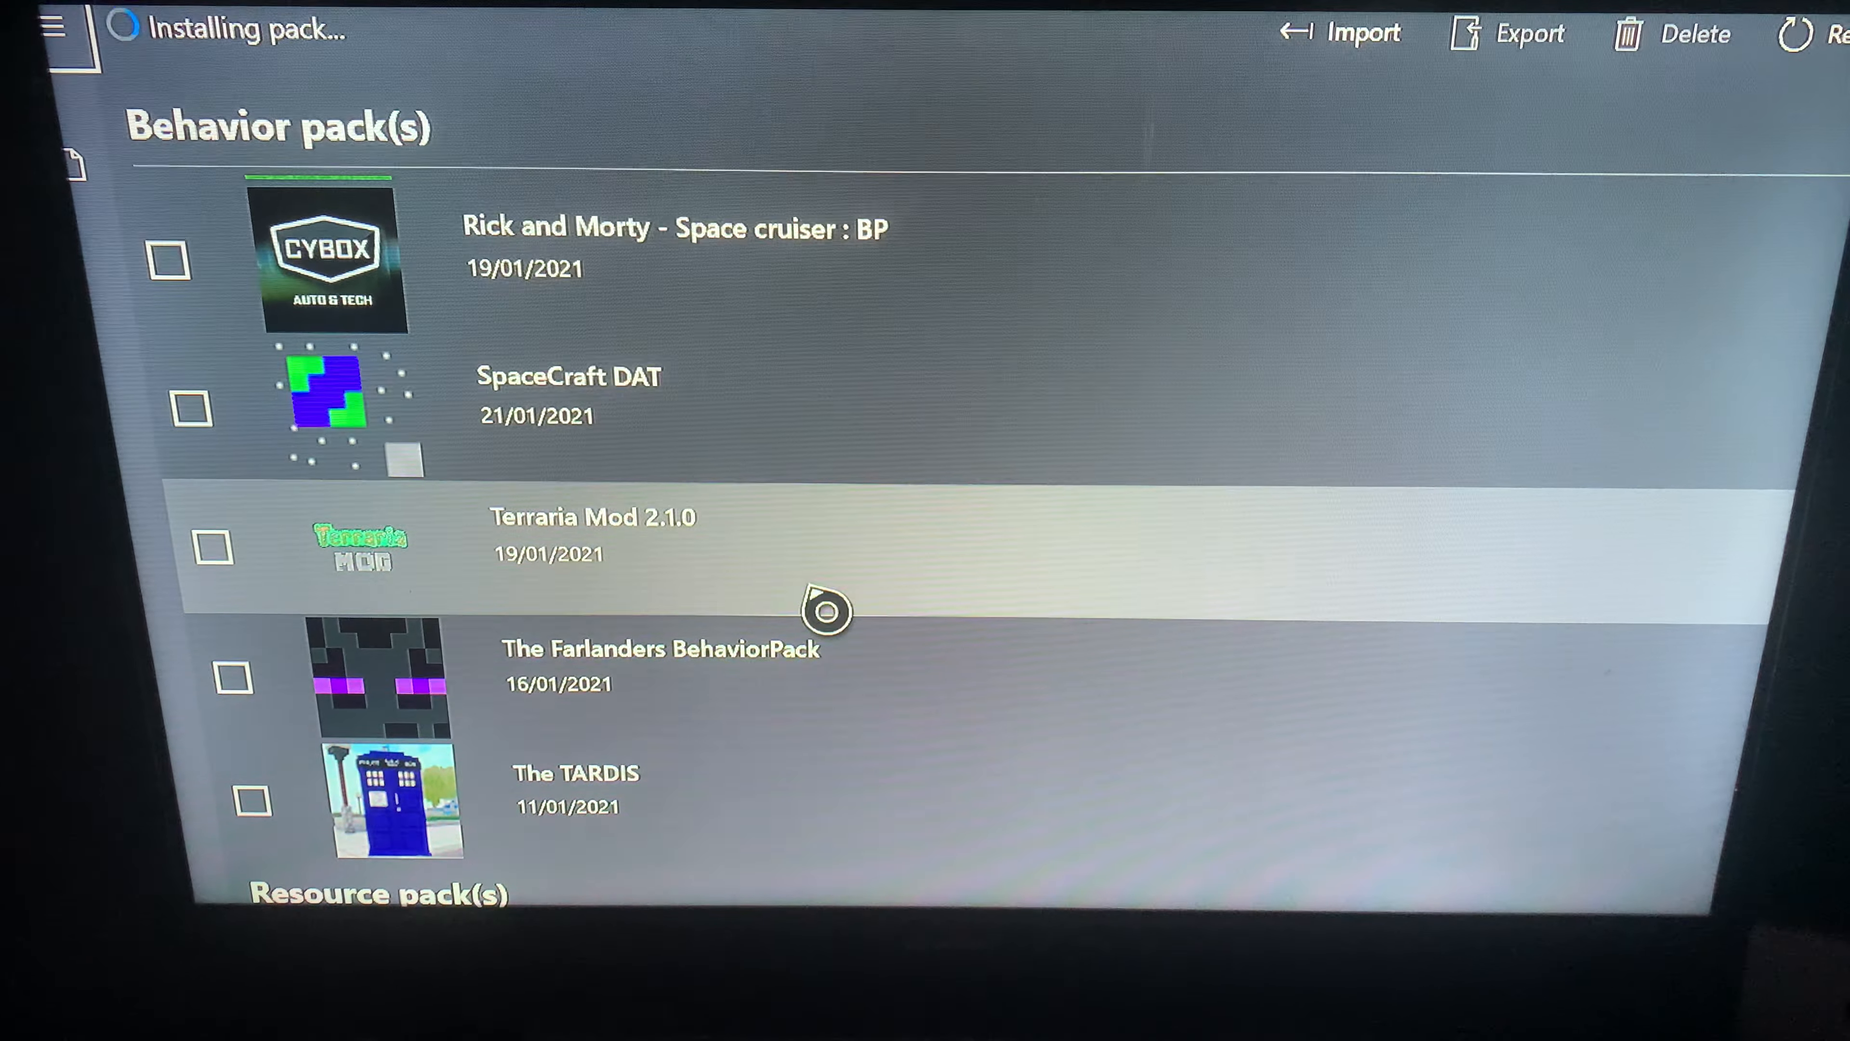
{"action": "scroll", "scroll_direction": "up", "scroll_amount": 3}
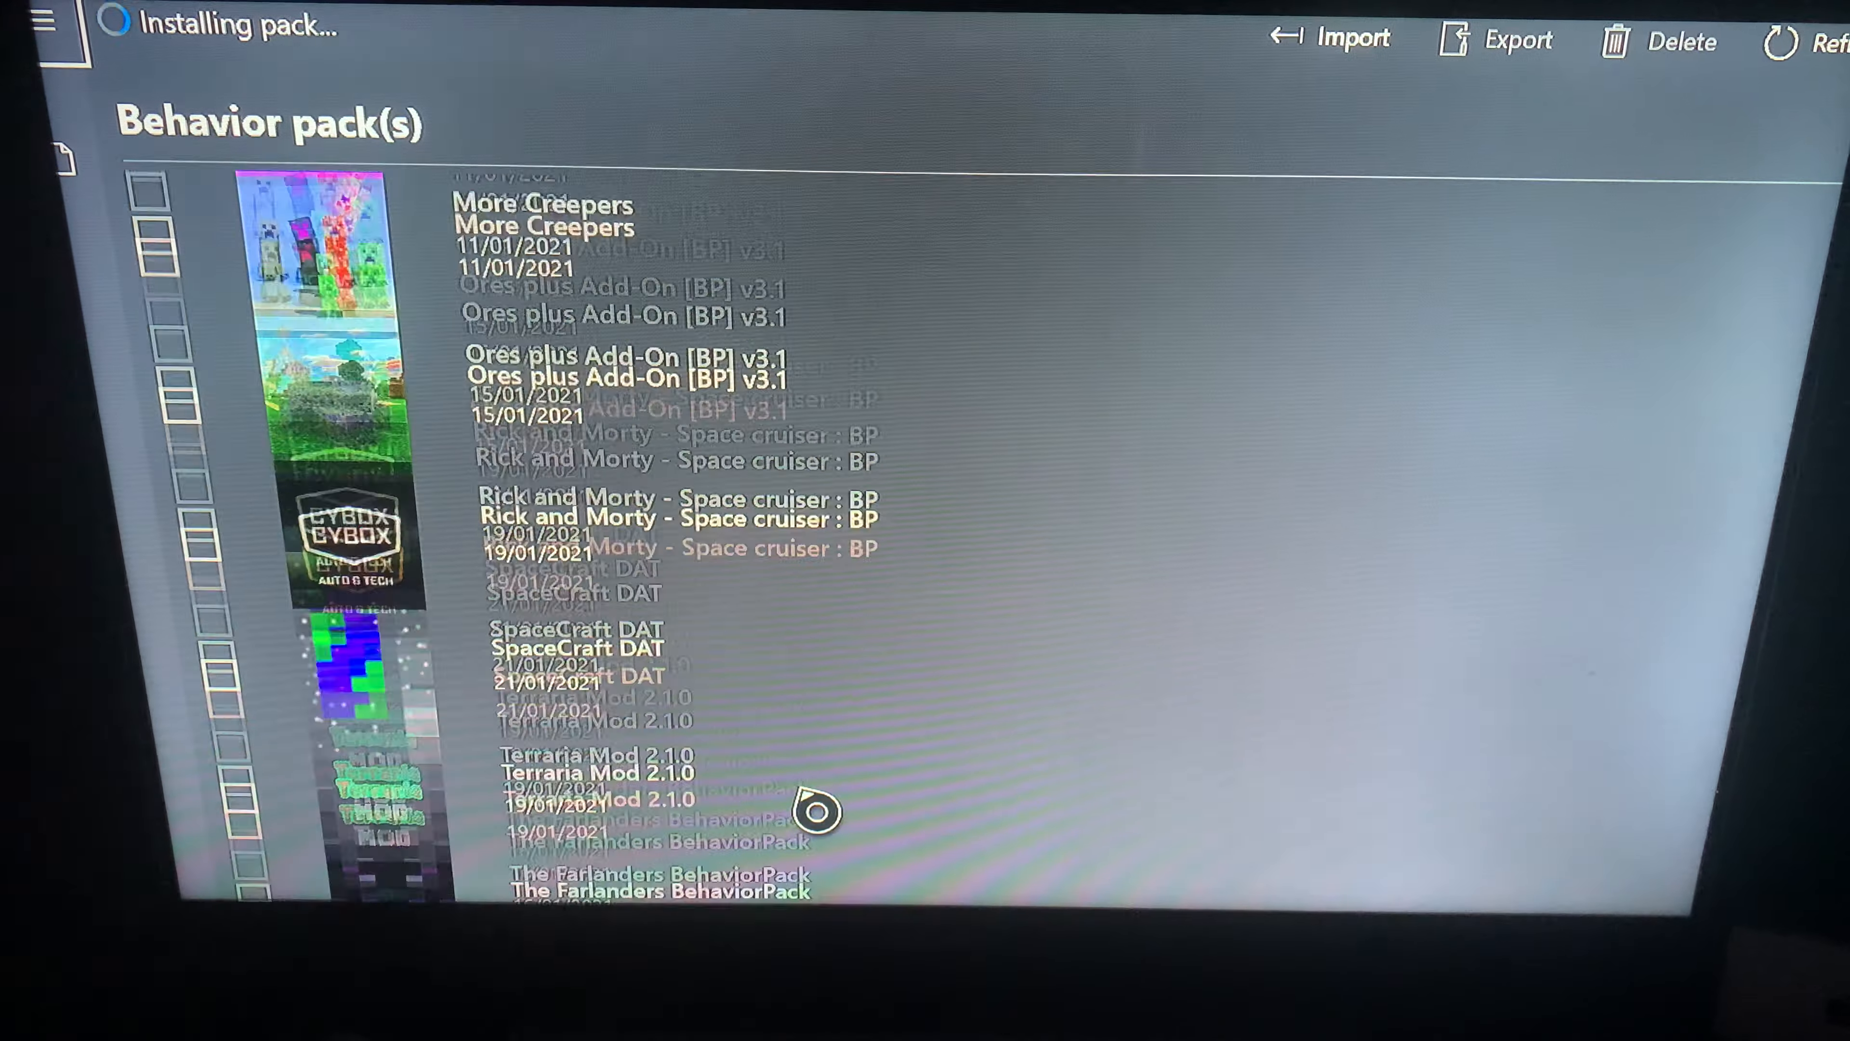
{"action": "scroll", "scroll_direction": "up", "scroll_amount": 3}
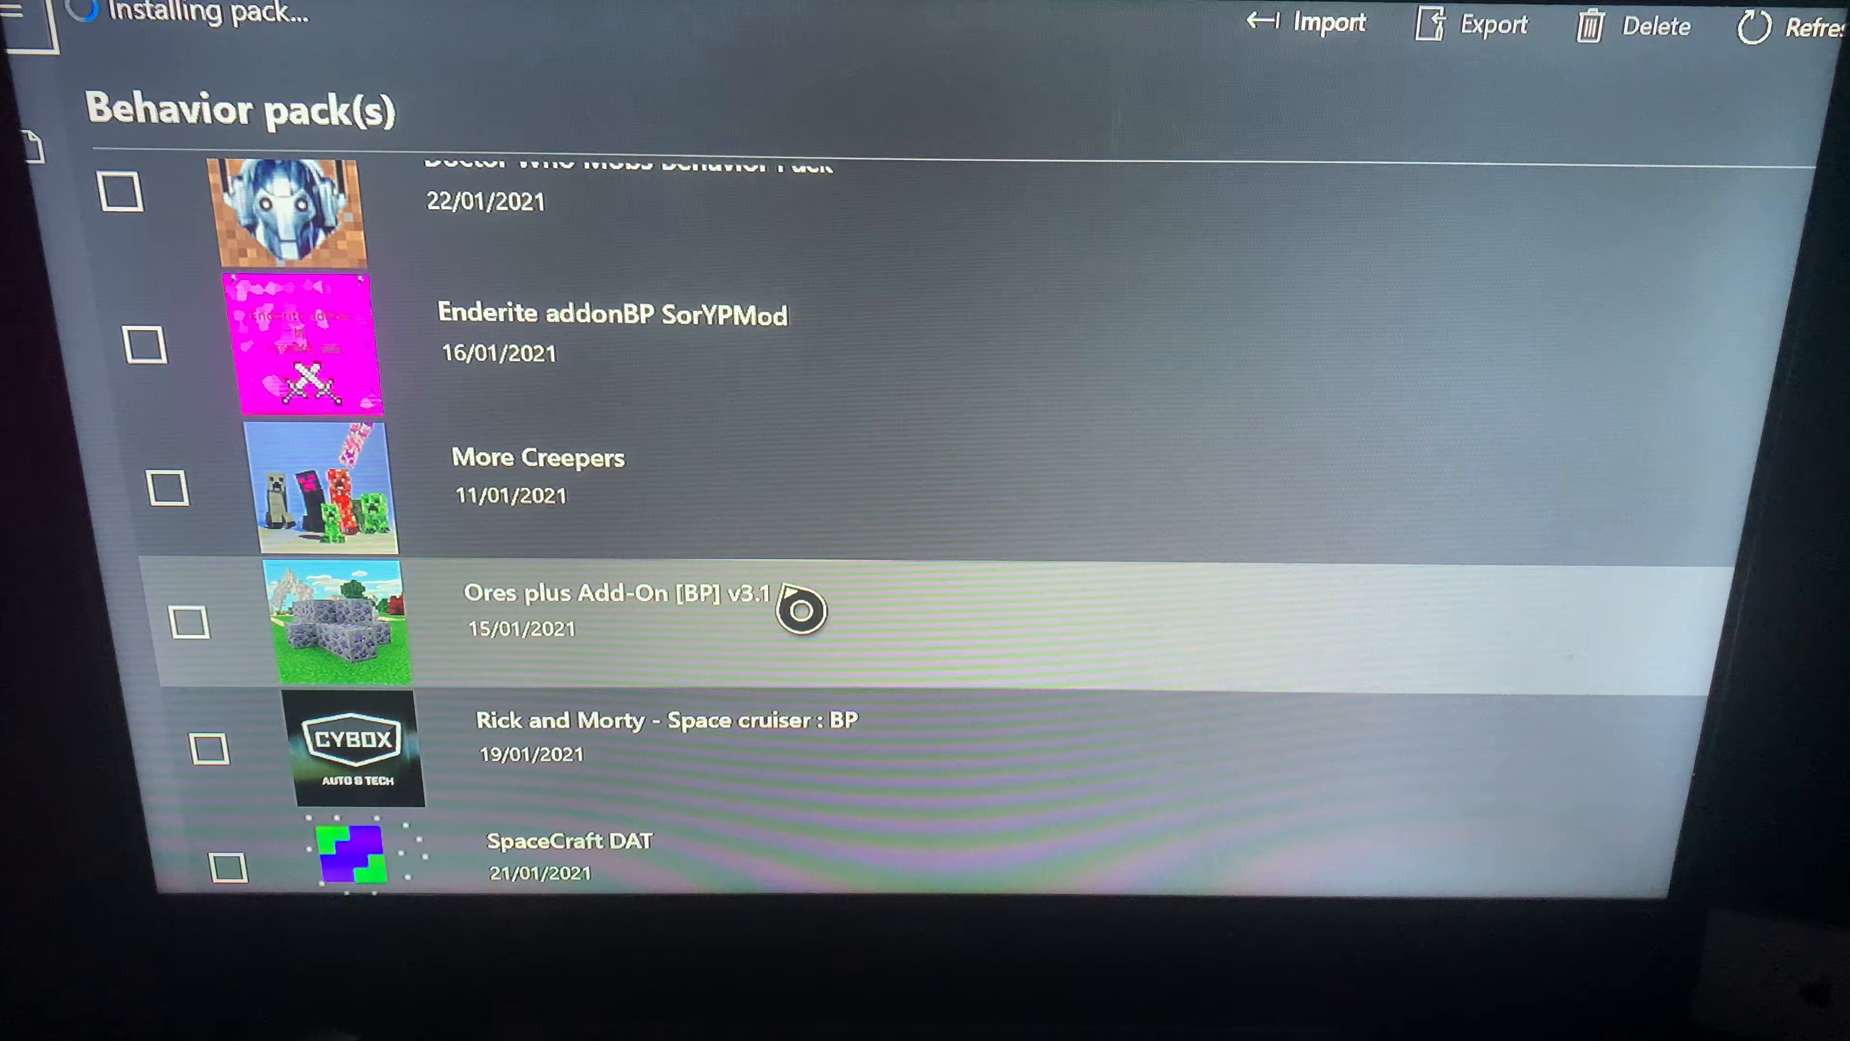
{"action": "scroll", "scroll_direction": "down", "scroll_amount": 3}
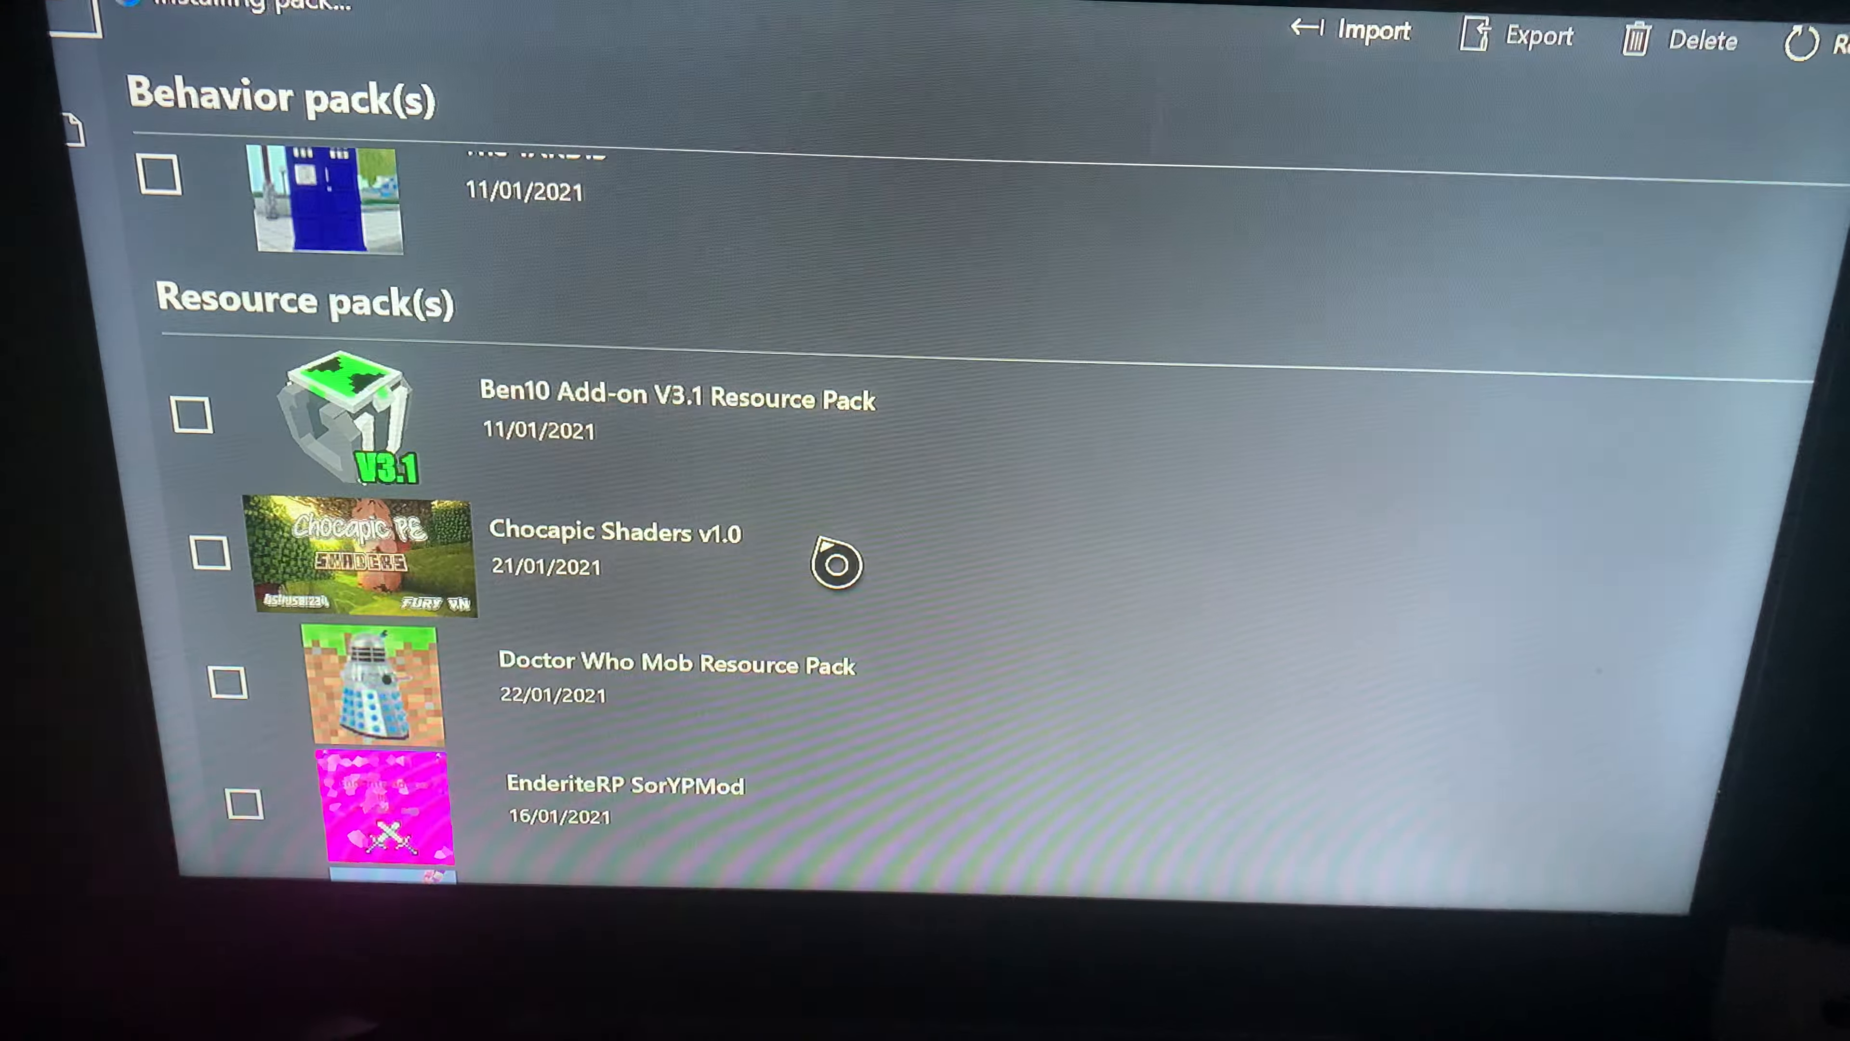